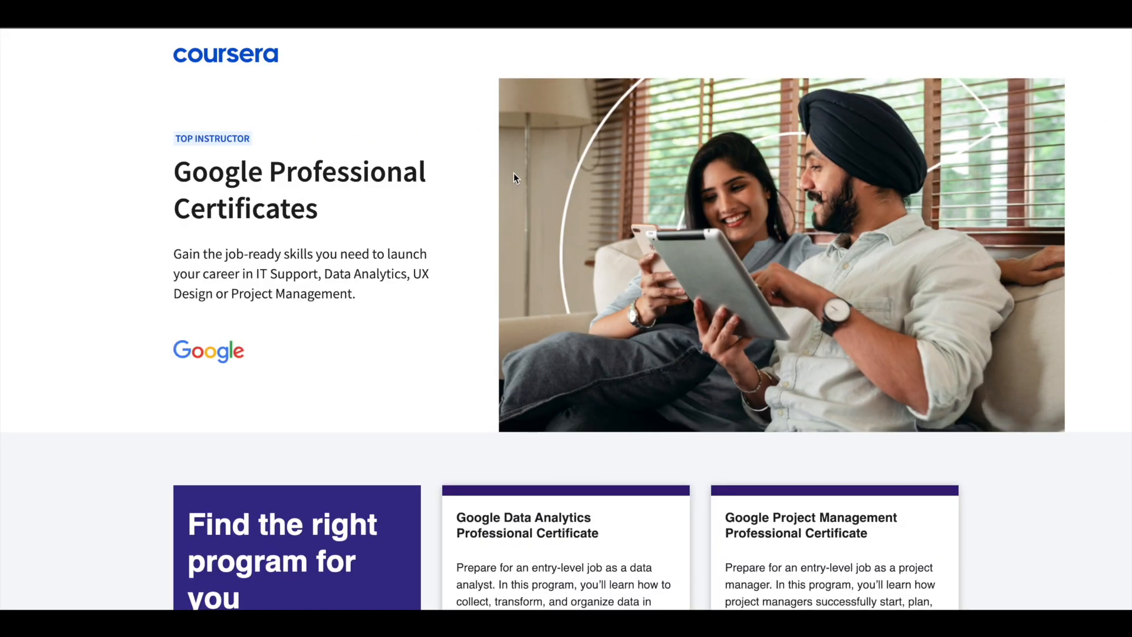
pyautogui.moveTo(462, 239)
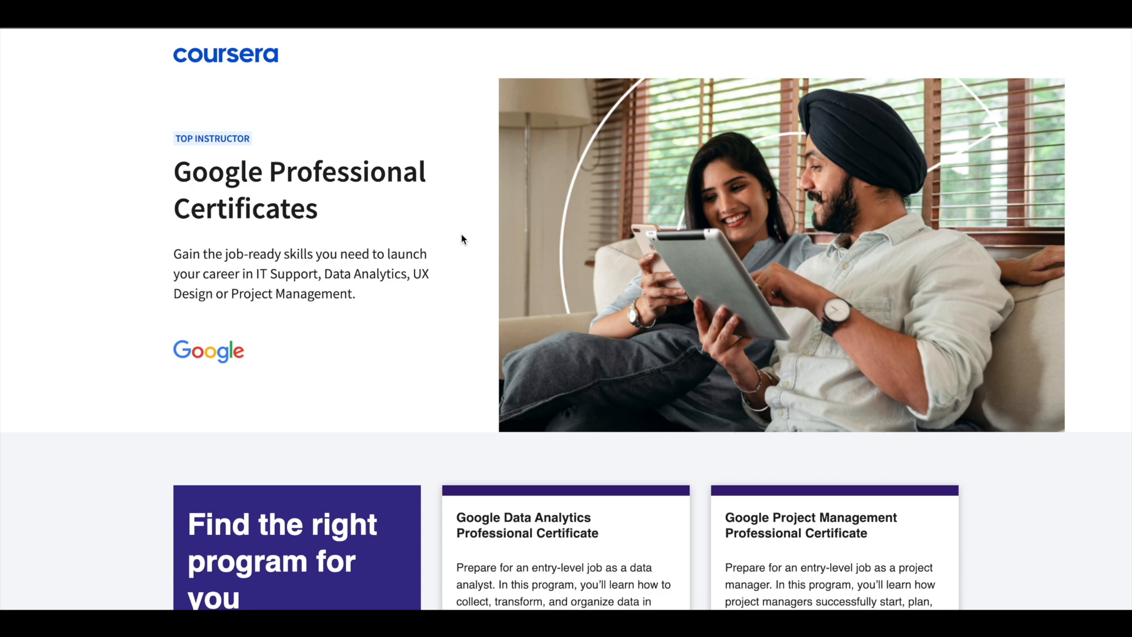
# Scroll the Machine Learning Crash Course page to its details: 3 modules, 15 hours, intermediate, free.
pyautogui.scroll(-3)
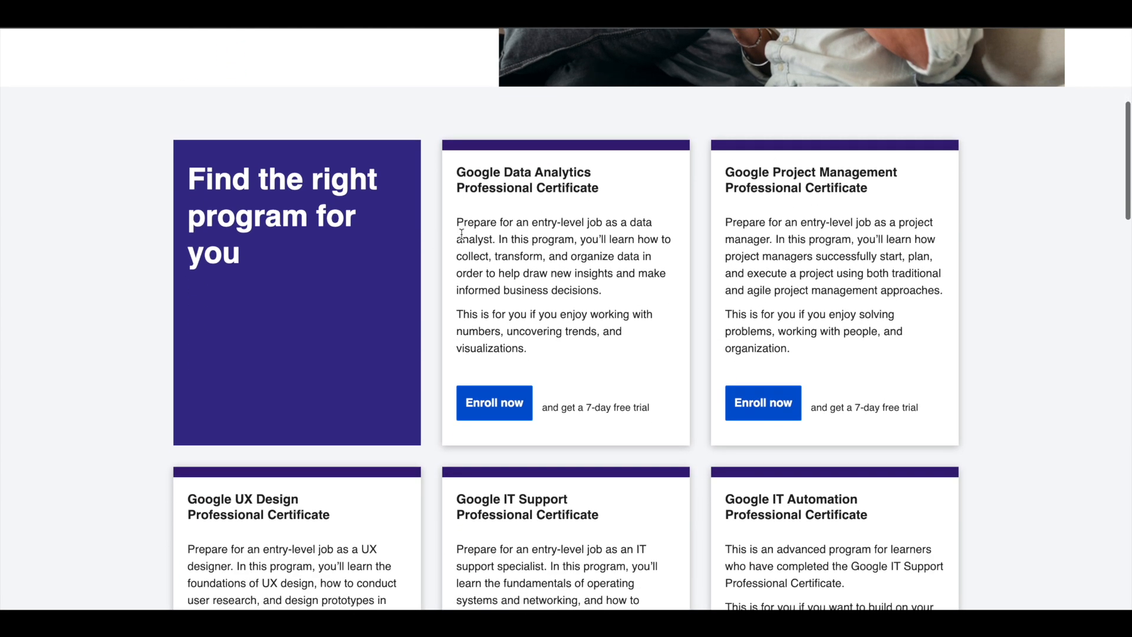
pyautogui.scroll(-3)
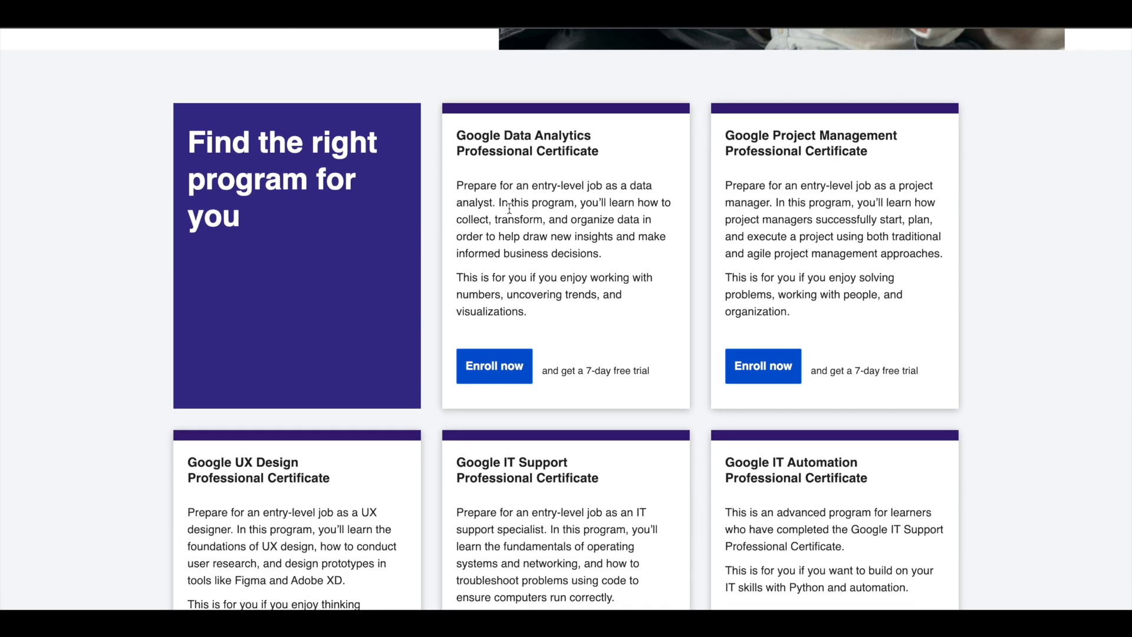
pyautogui.scroll(-3)
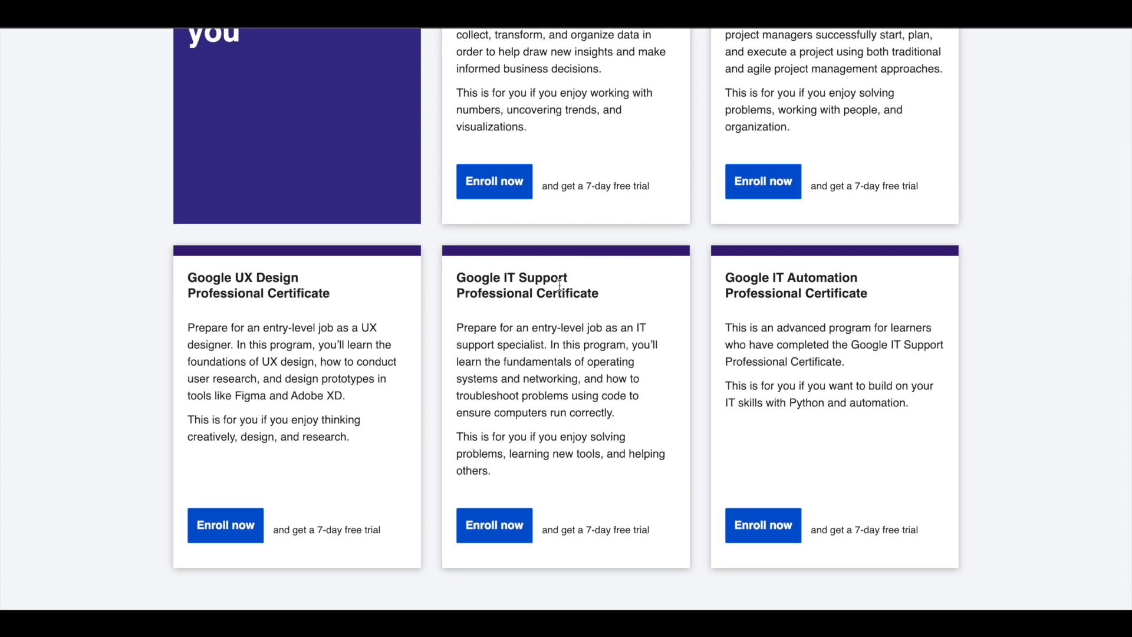
pyautogui.moveTo(819, 294)
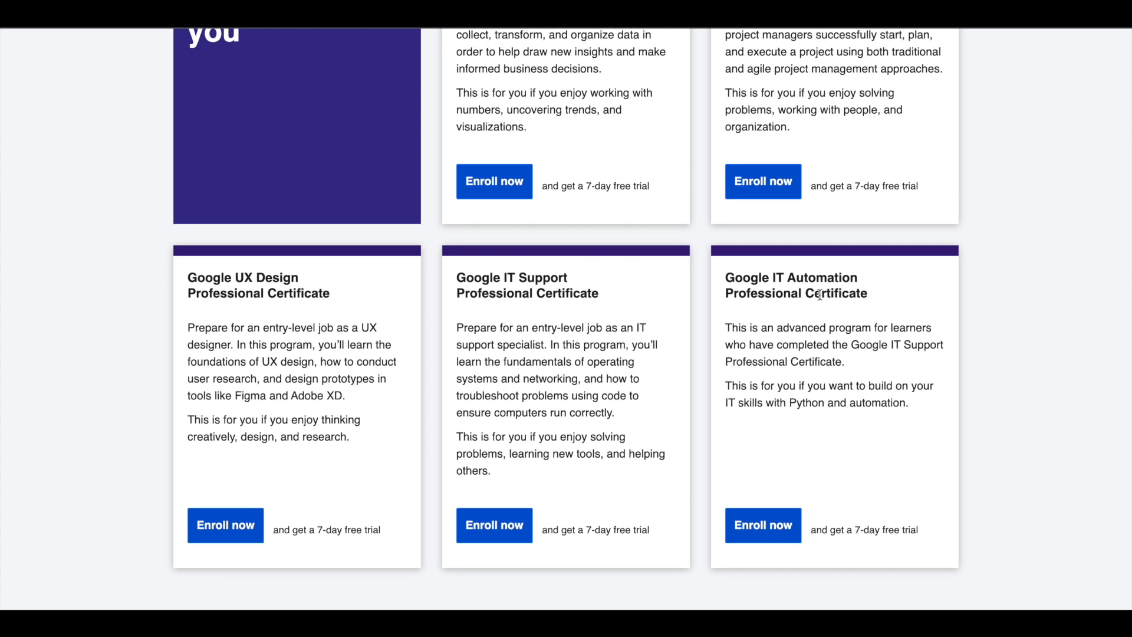
pyautogui.scroll(3)
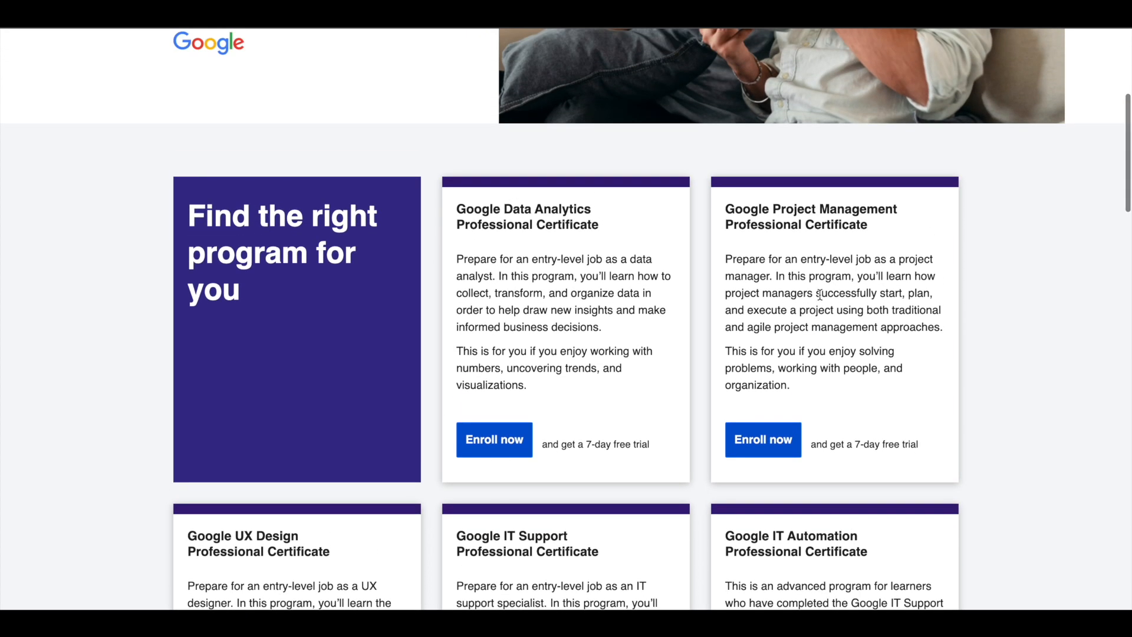
pyautogui.moveTo(691, 265)
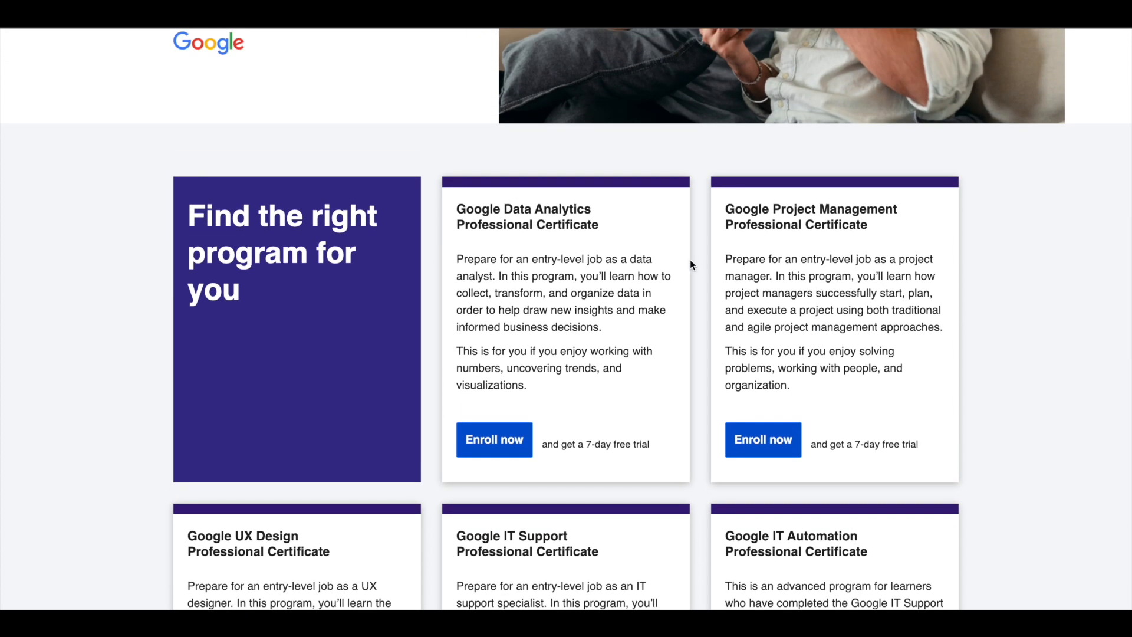
pyautogui.scroll(3)
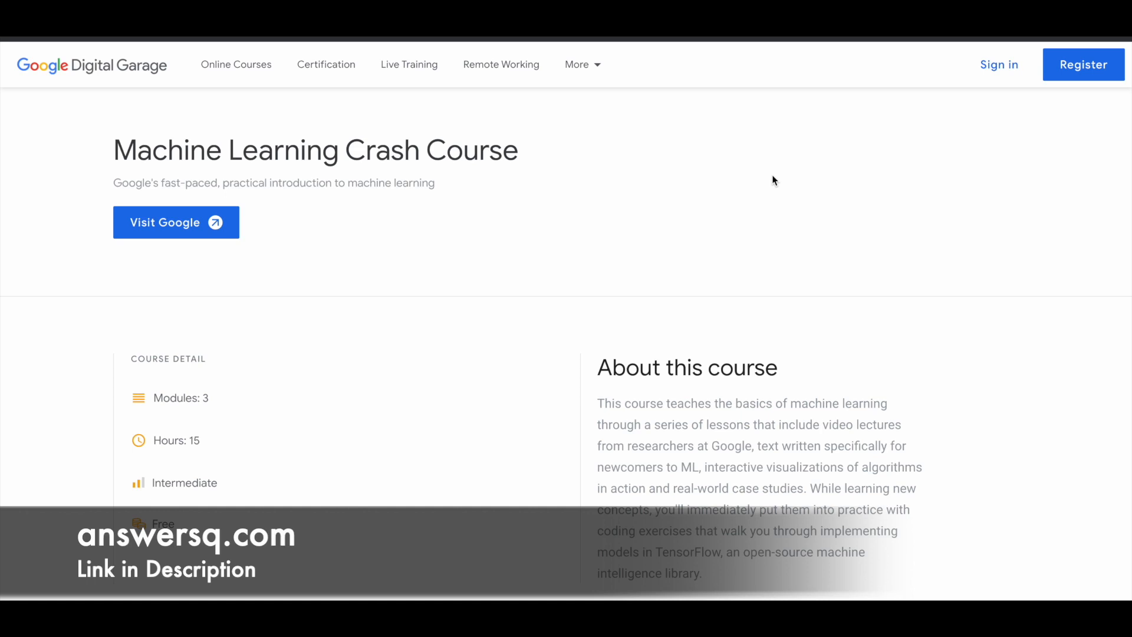
pyautogui.scroll(-3)
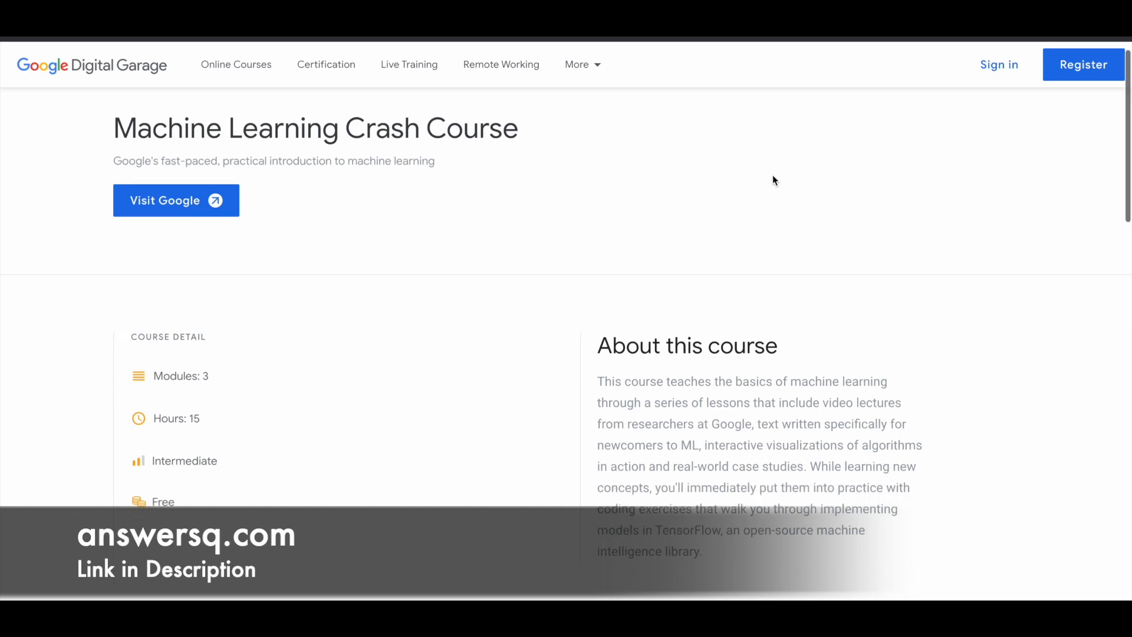
pyautogui.scroll(-3)
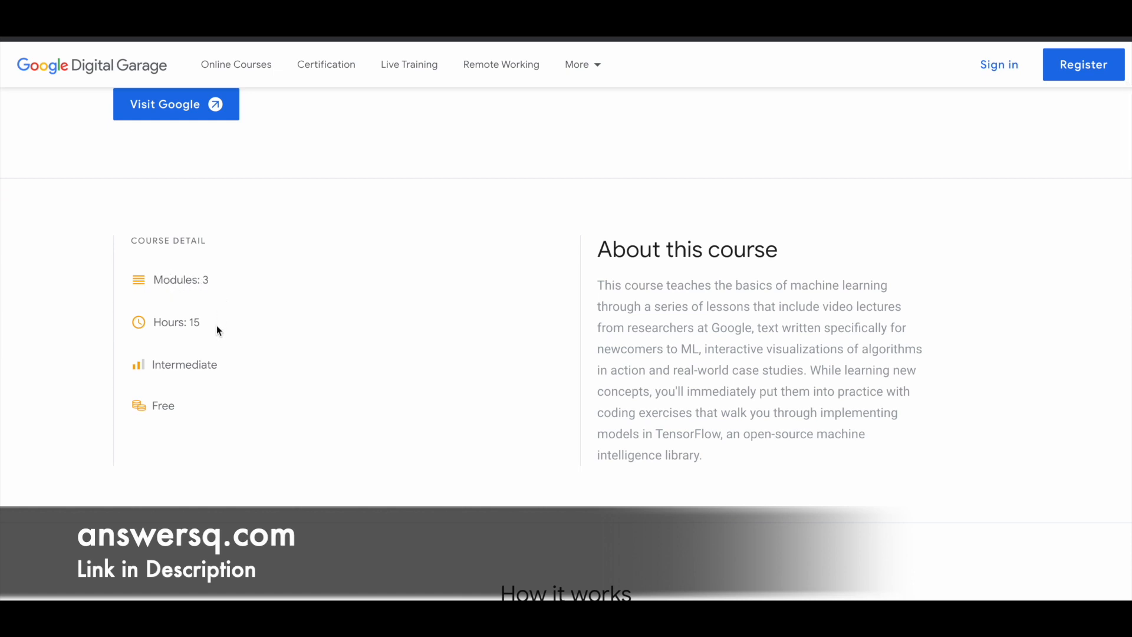
pyautogui.moveTo(250, 377)
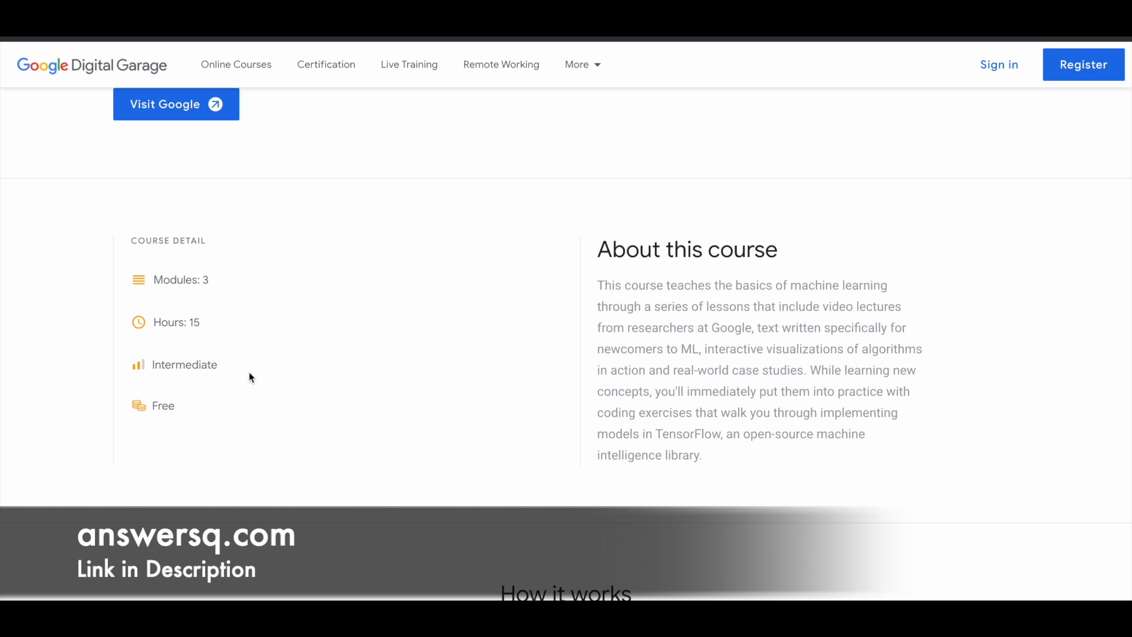
pyautogui.moveTo(263, 371)
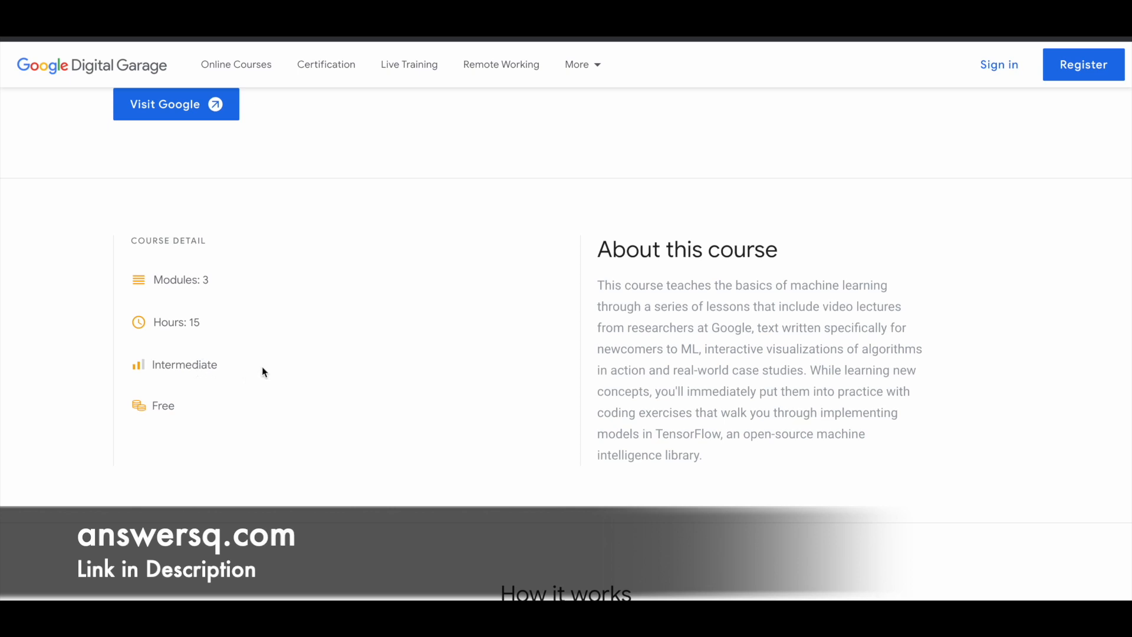
# Highlight 'researchers at Google' in the About this course description.
pyautogui.doubleClick(163, 405)
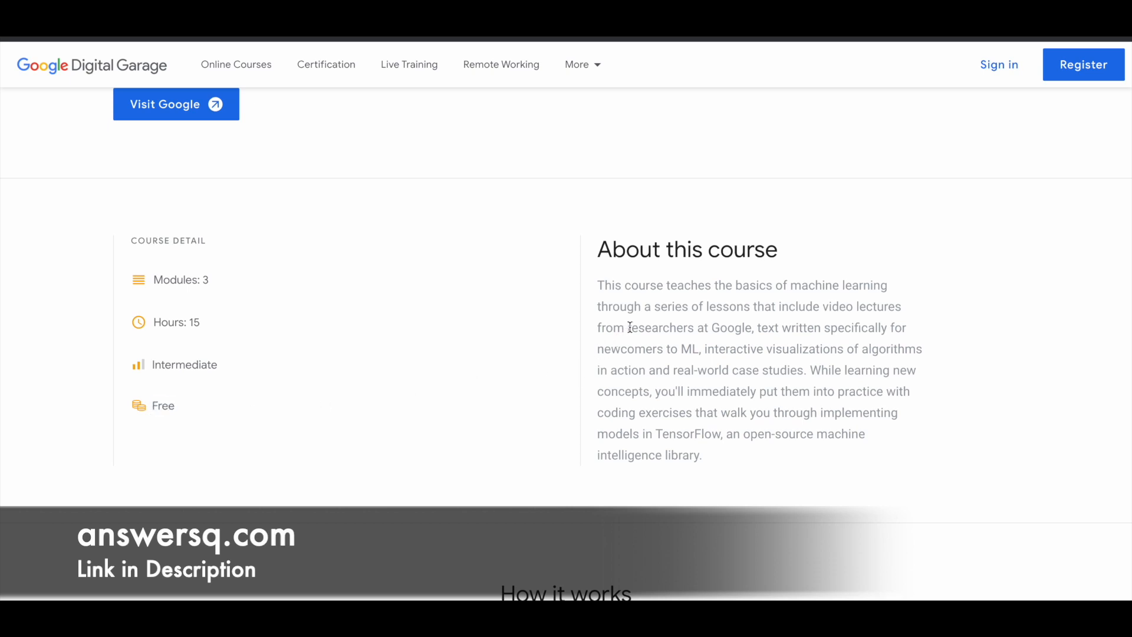
pyautogui.moveTo(629, 326); pyautogui.dragTo(751, 327)
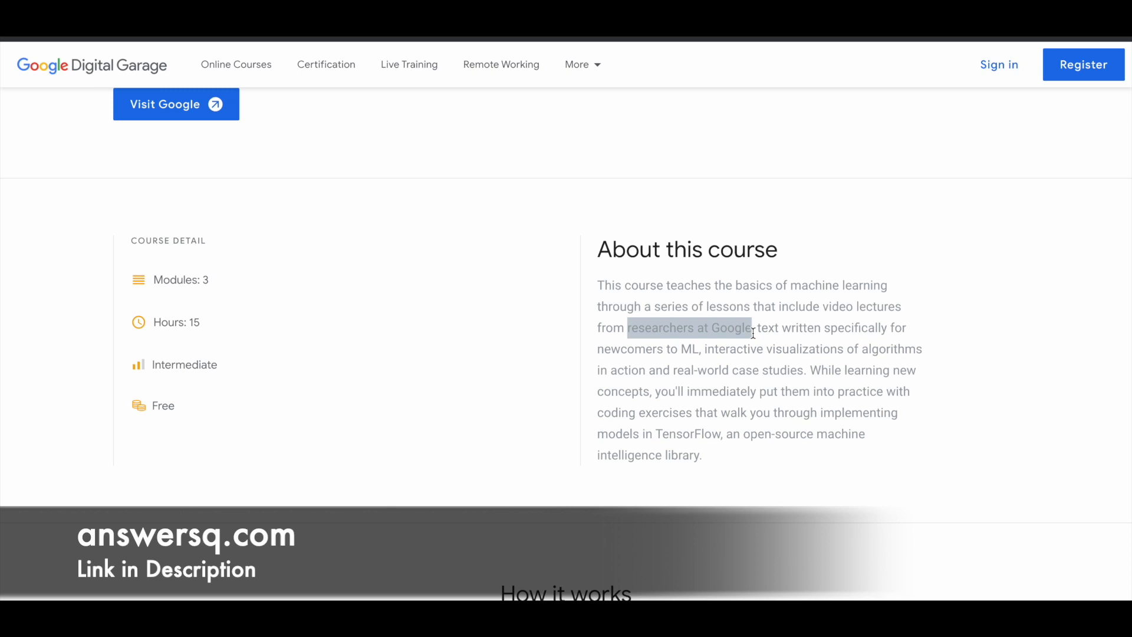
pyautogui.scroll(-3)
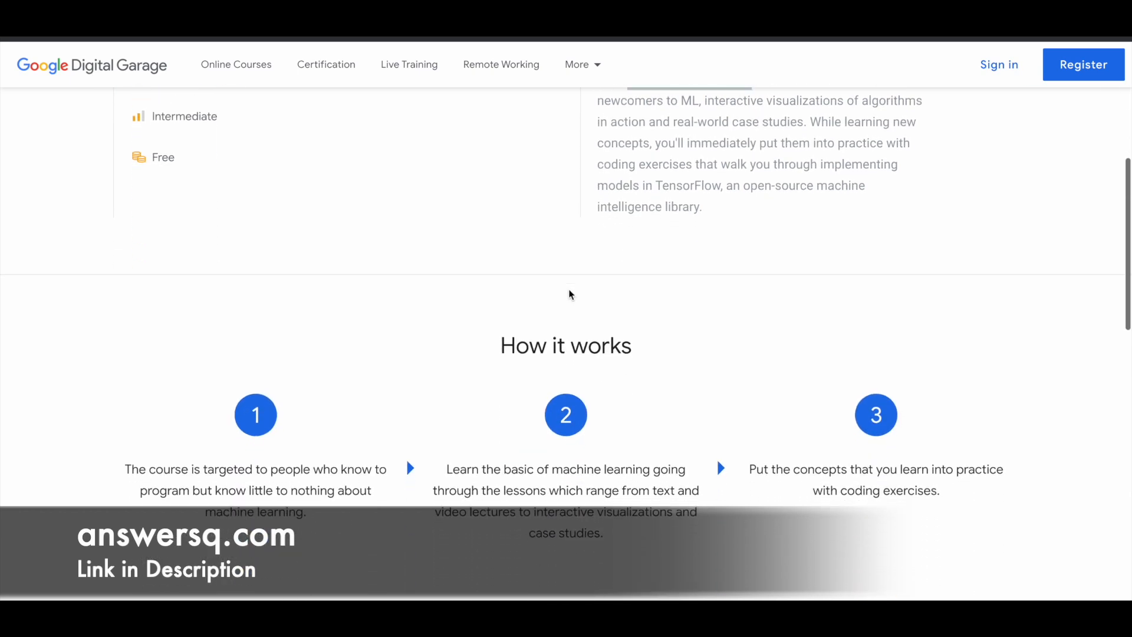
pyautogui.scroll(-3)
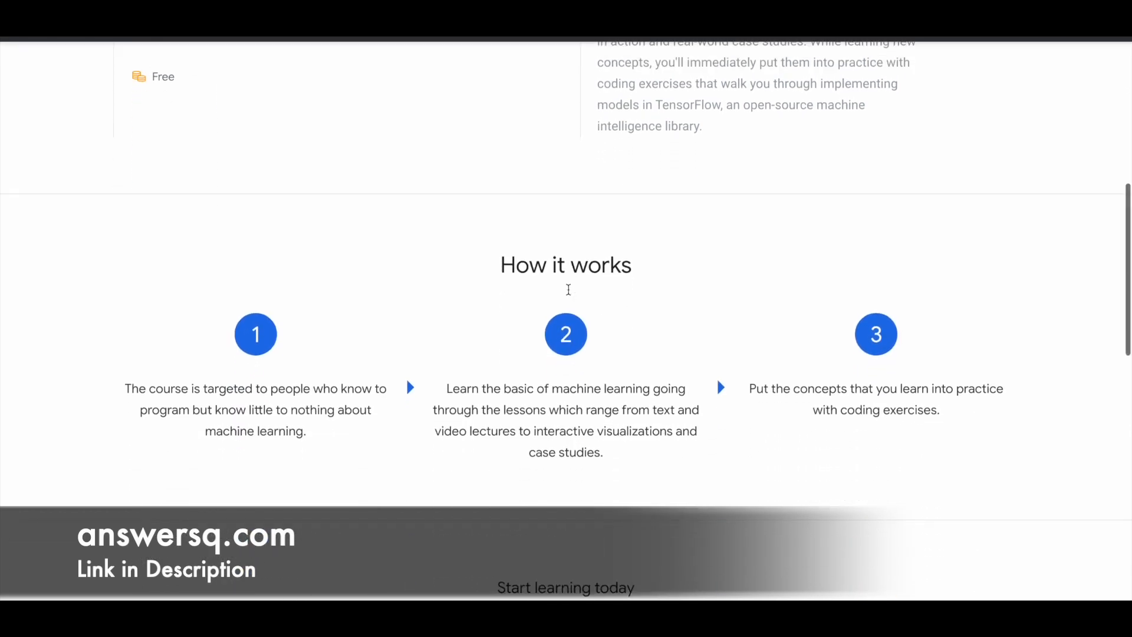
pyautogui.scroll(-3)
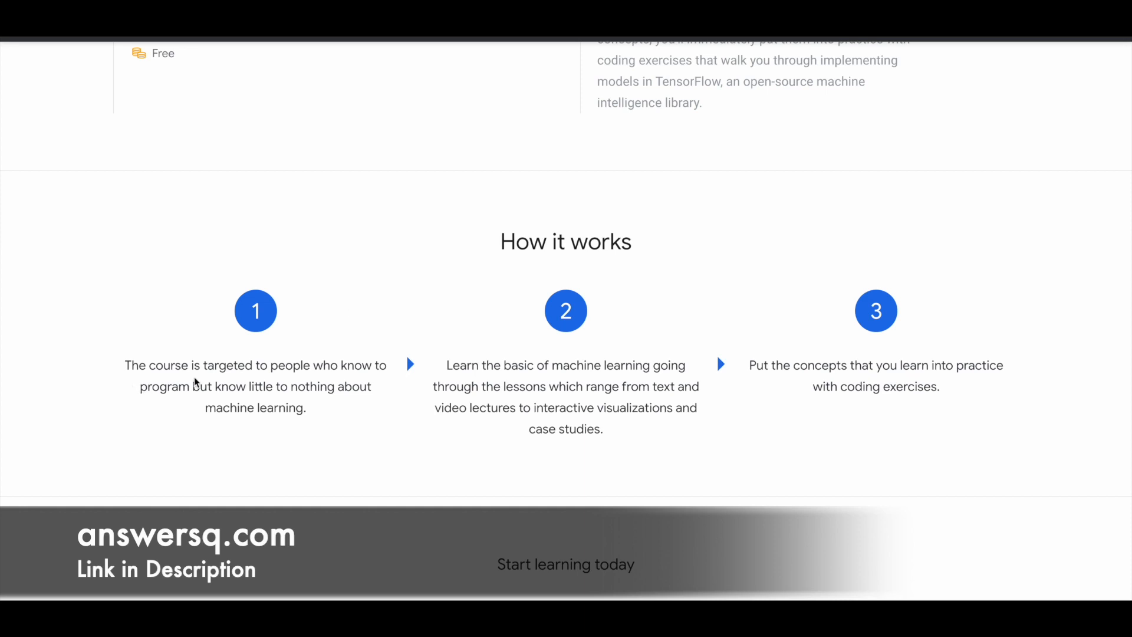
pyautogui.moveTo(345, 381)
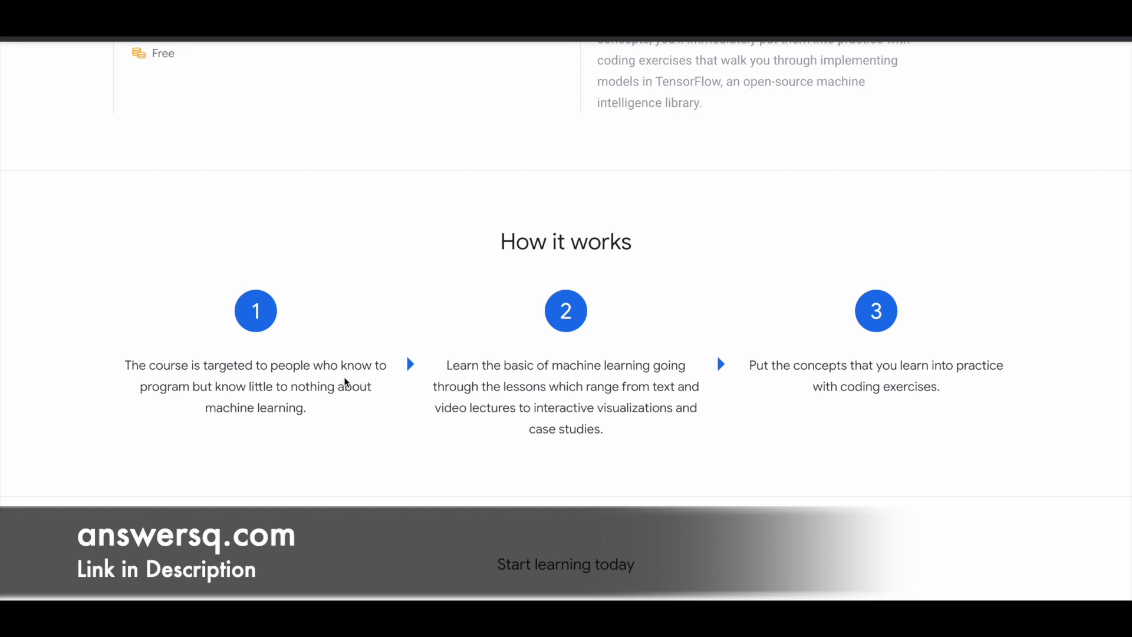
pyautogui.moveTo(252, 365)
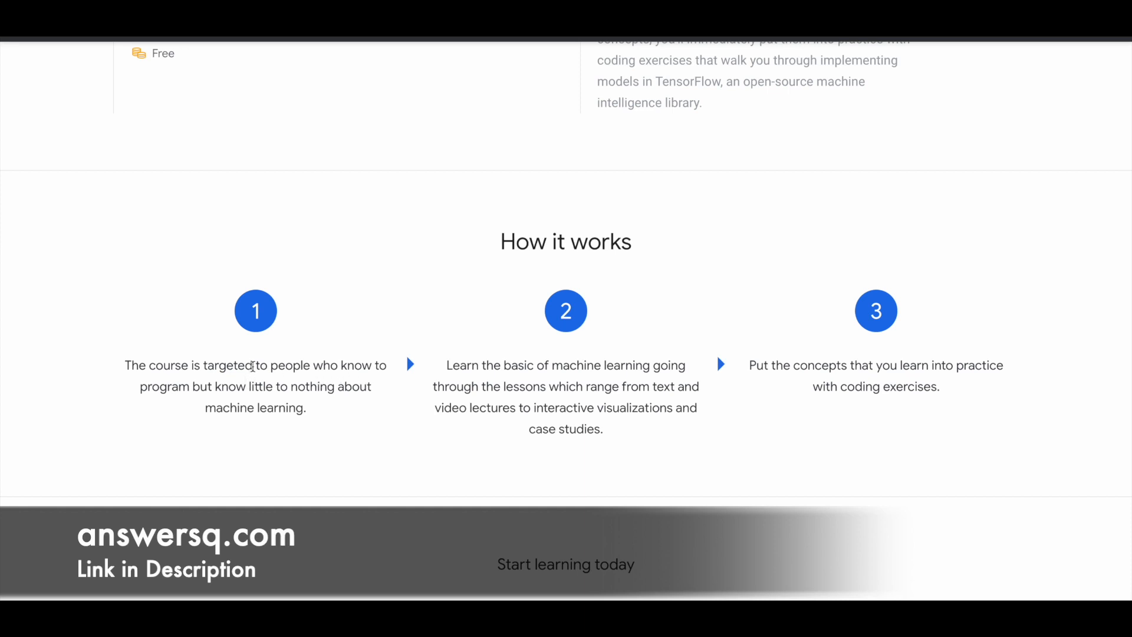
pyautogui.moveTo(564, 378)
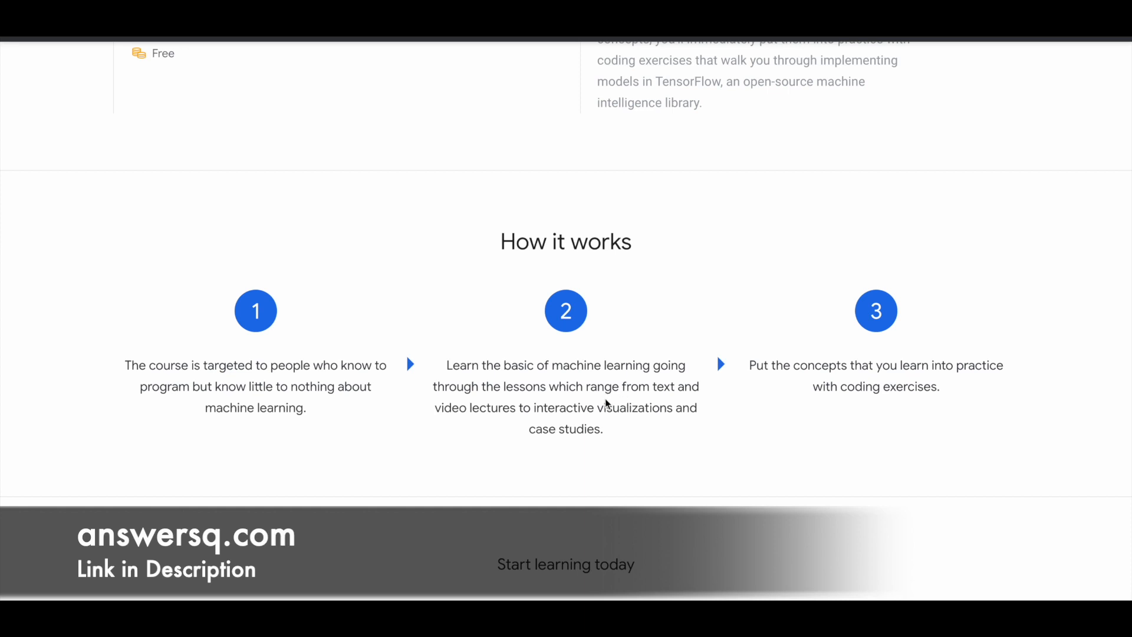
pyautogui.moveTo(689, 409)
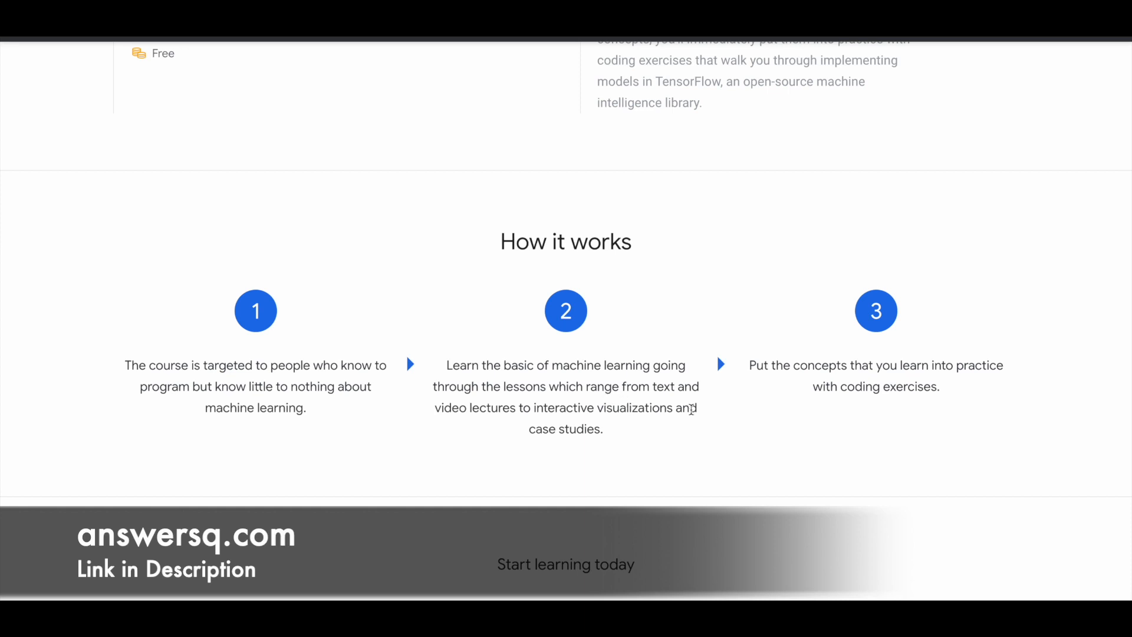
pyautogui.scroll(-3)
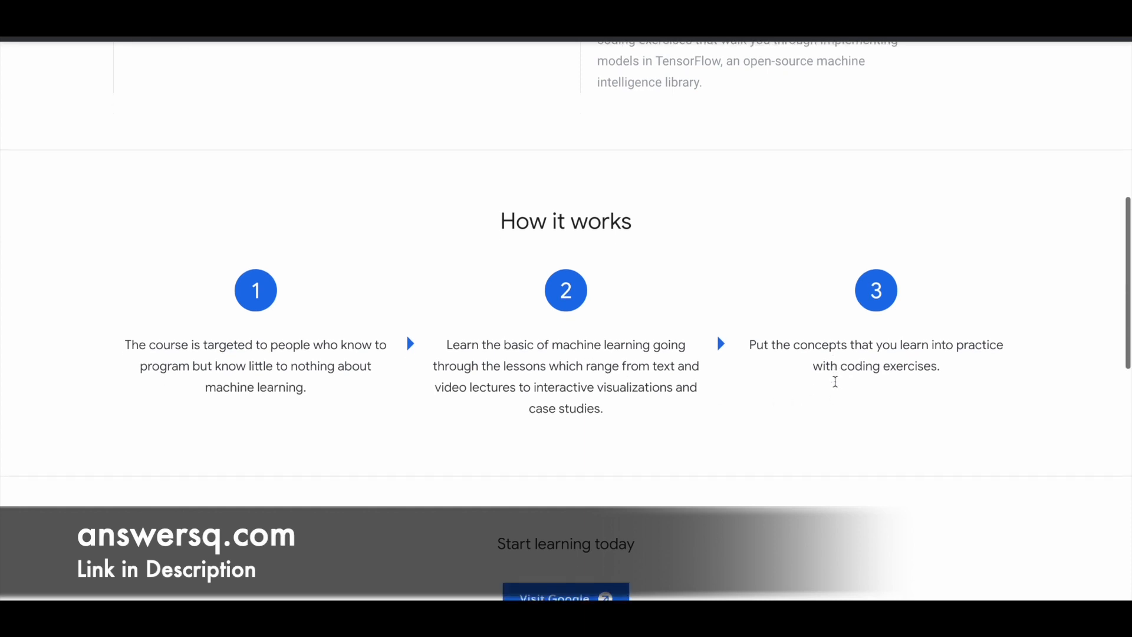
pyautogui.scroll(-3)
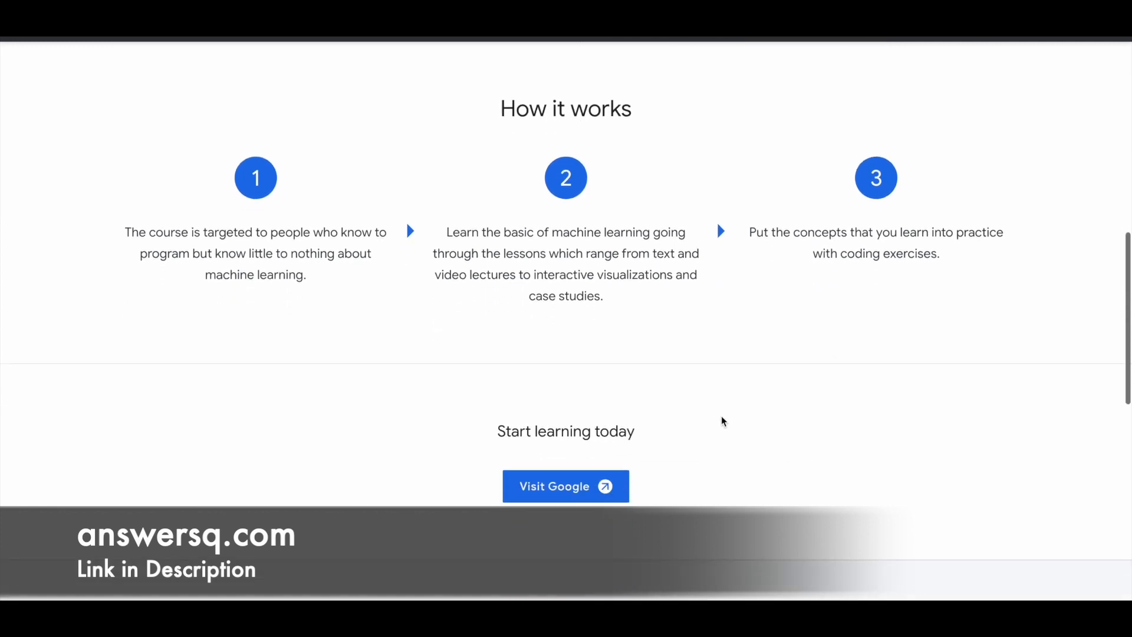
pyautogui.scroll(-3)
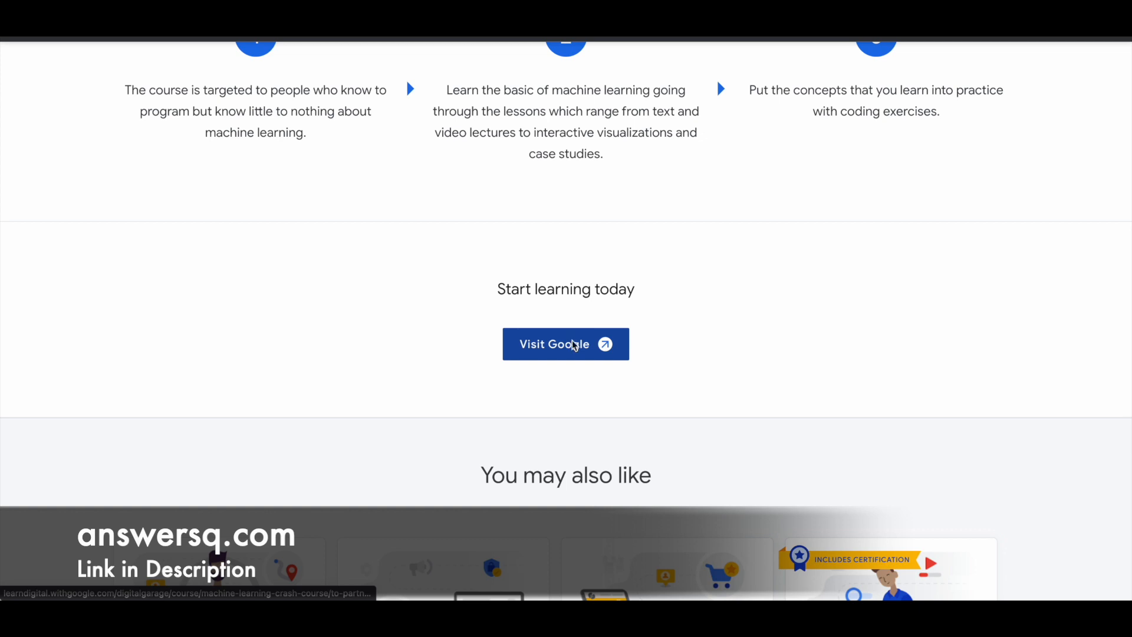
pyautogui.click(565, 343)
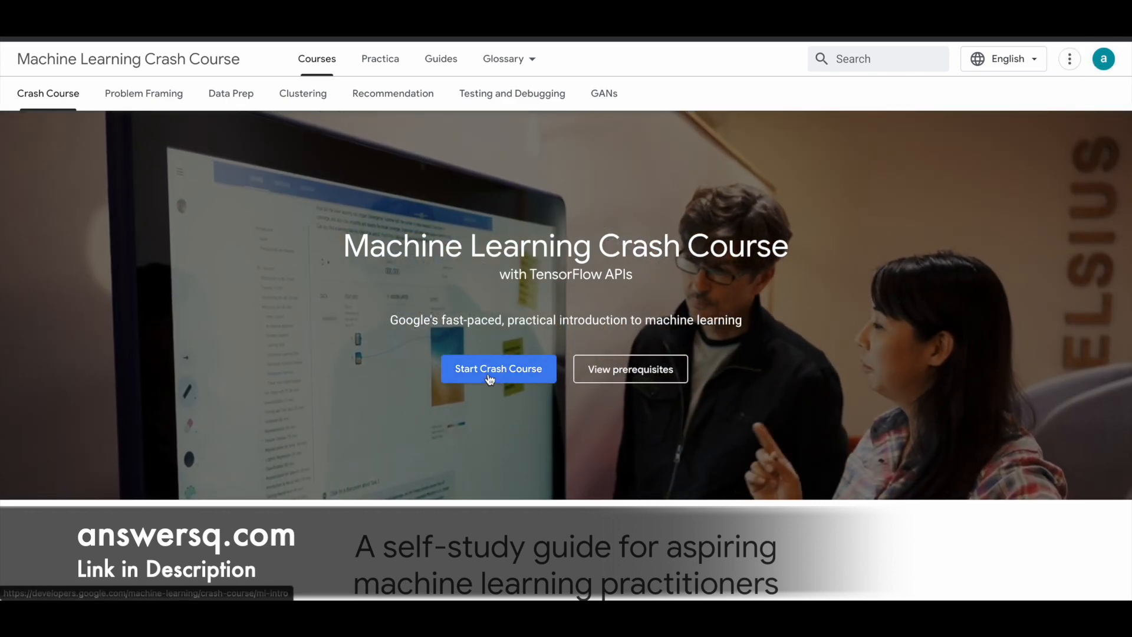
pyautogui.click(497, 369)
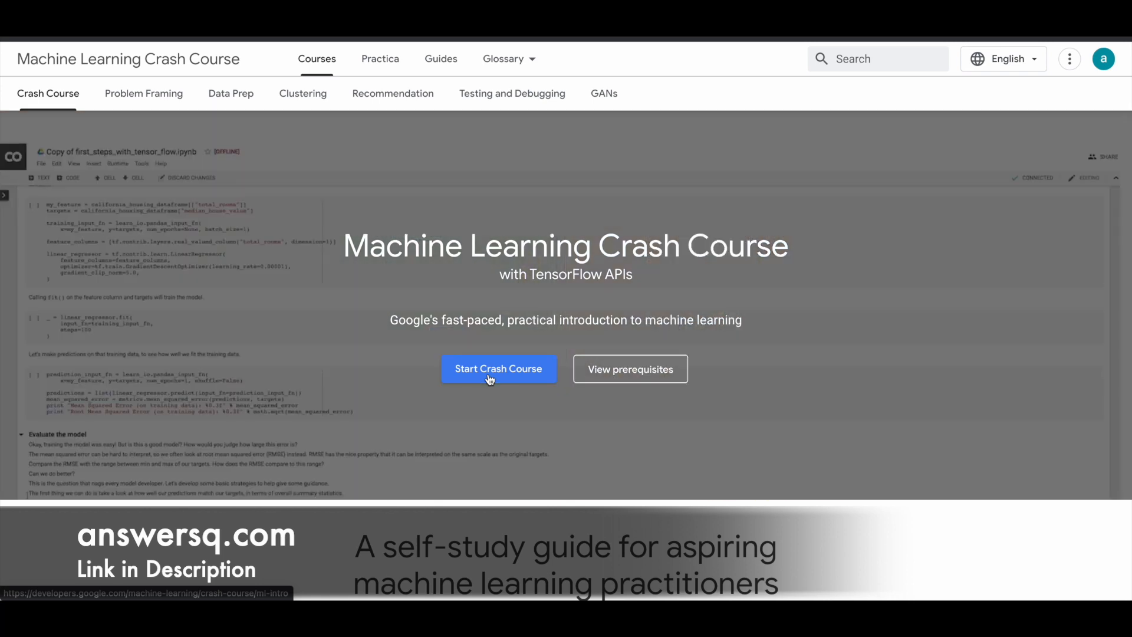
pyautogui.scroll(-3)
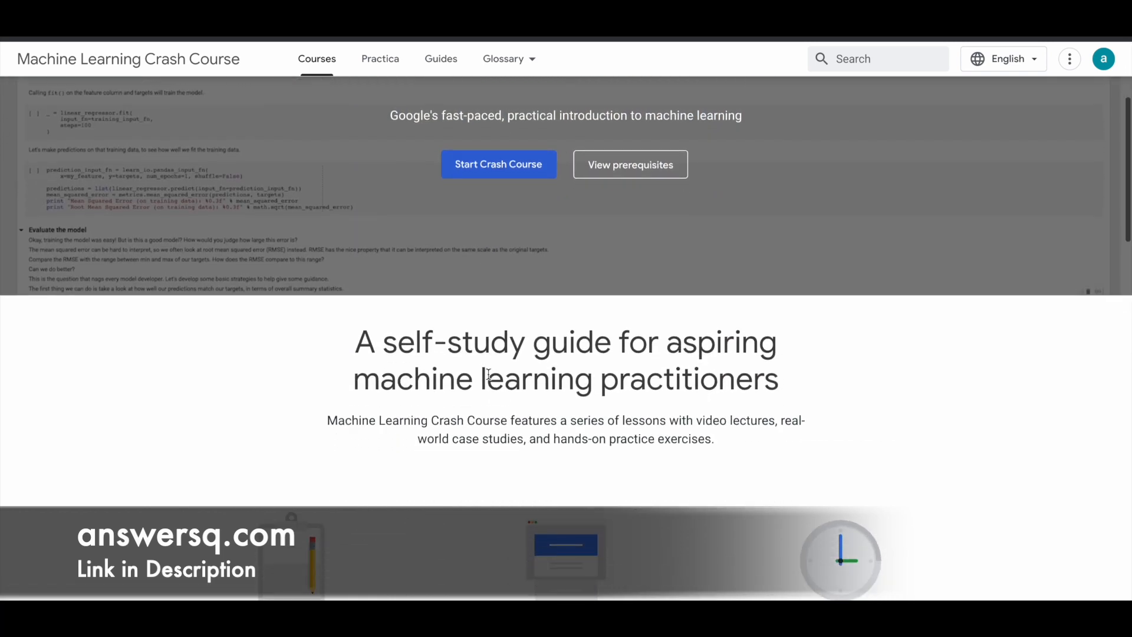
pyautogui.scroll(-3)
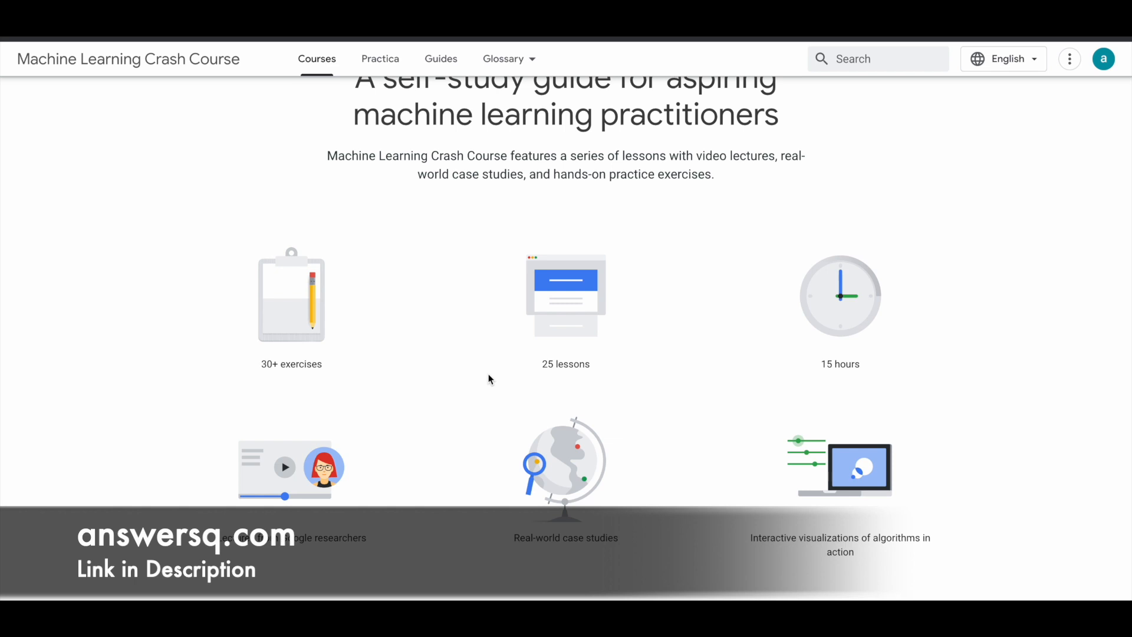
pyautogui.scroll(-3)
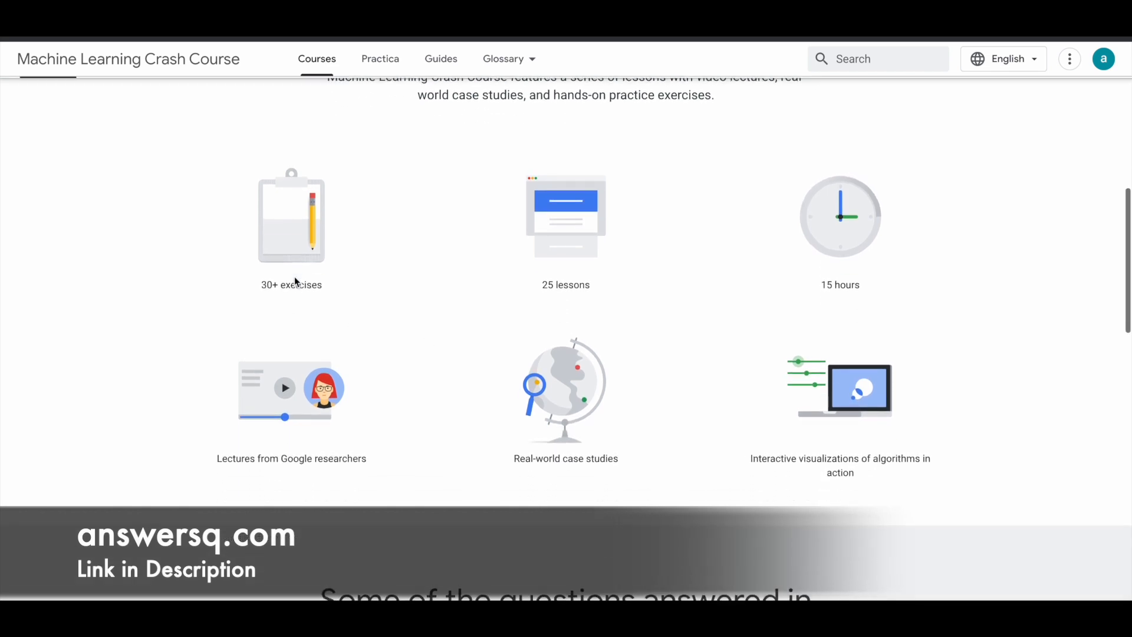
pyautogui.moveTo(343, 289)
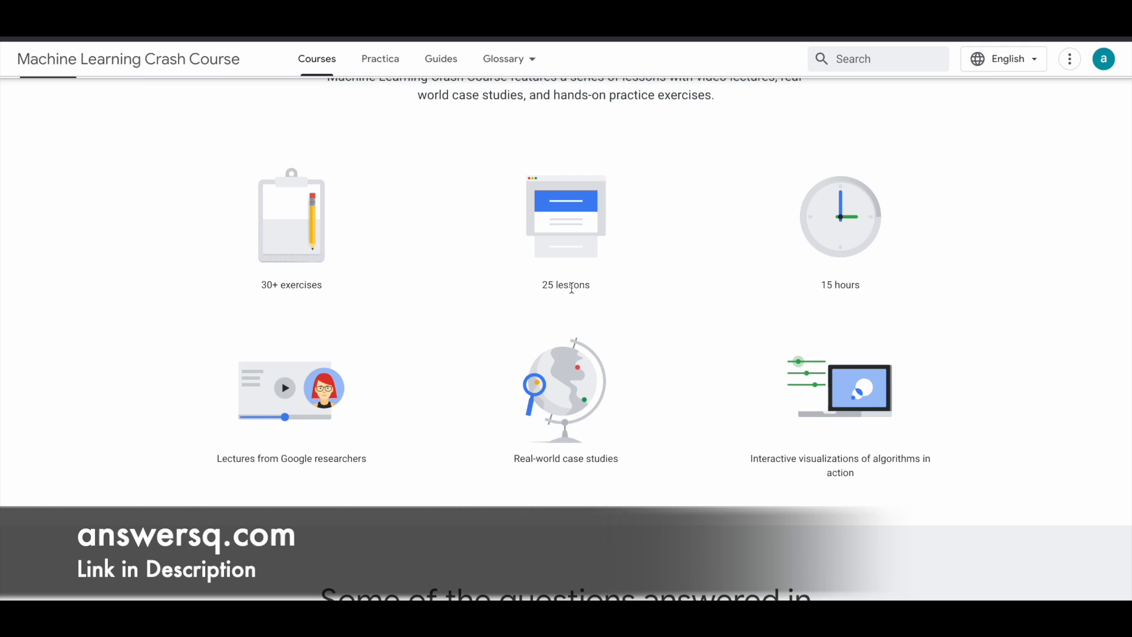
pyautogui.moveTo(805, 291)
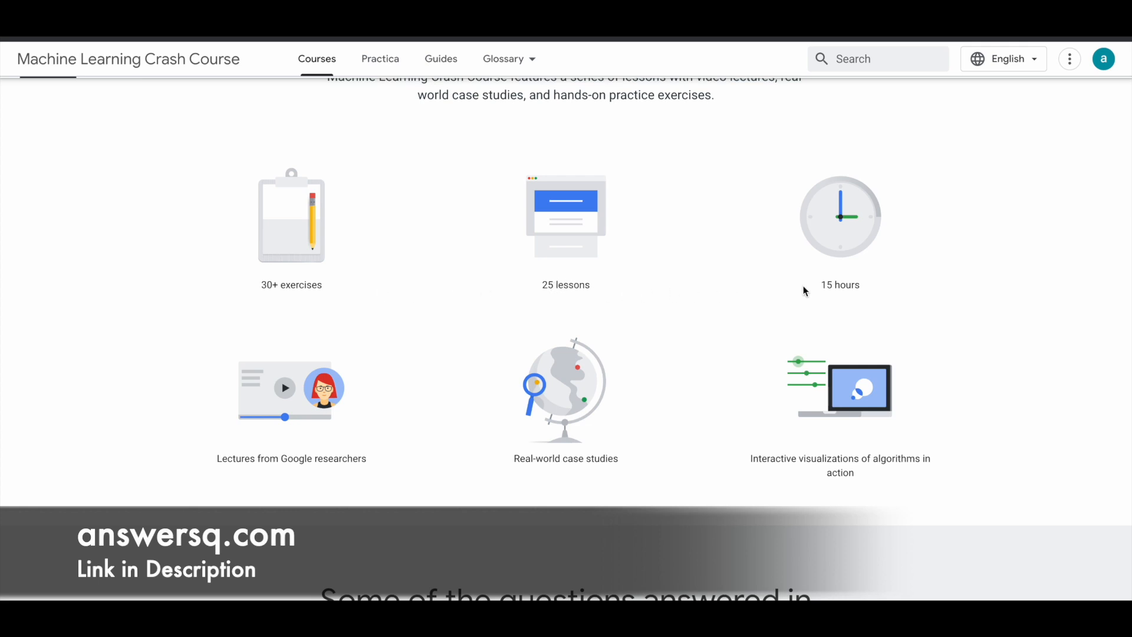
pyautogui.moveTo(290, 441)
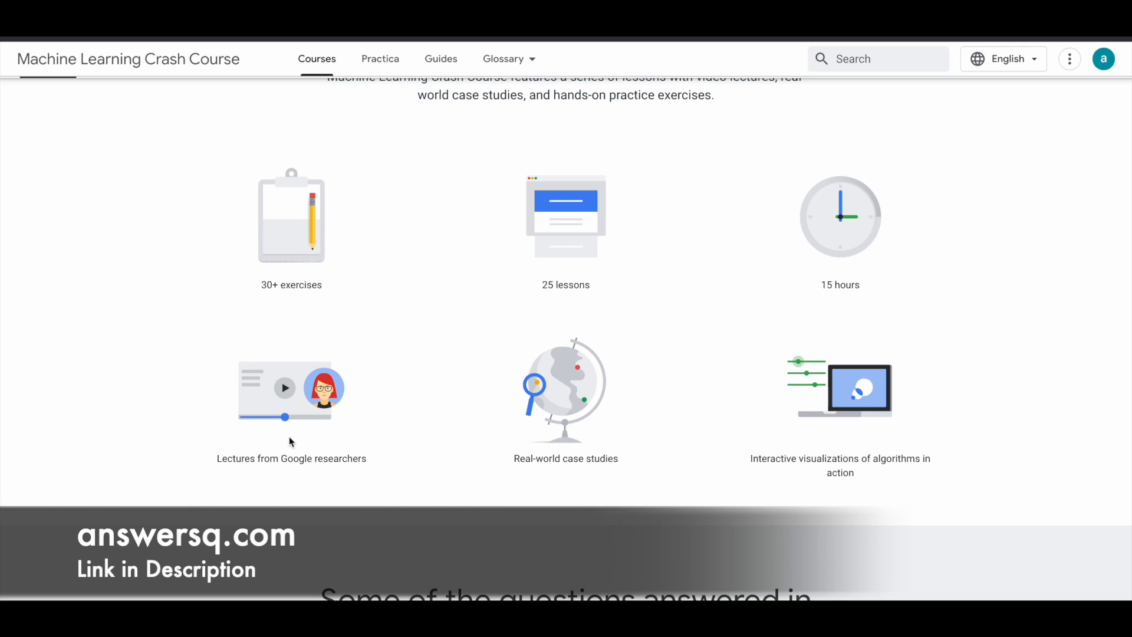
pyautogui.moveTo(367, 423)
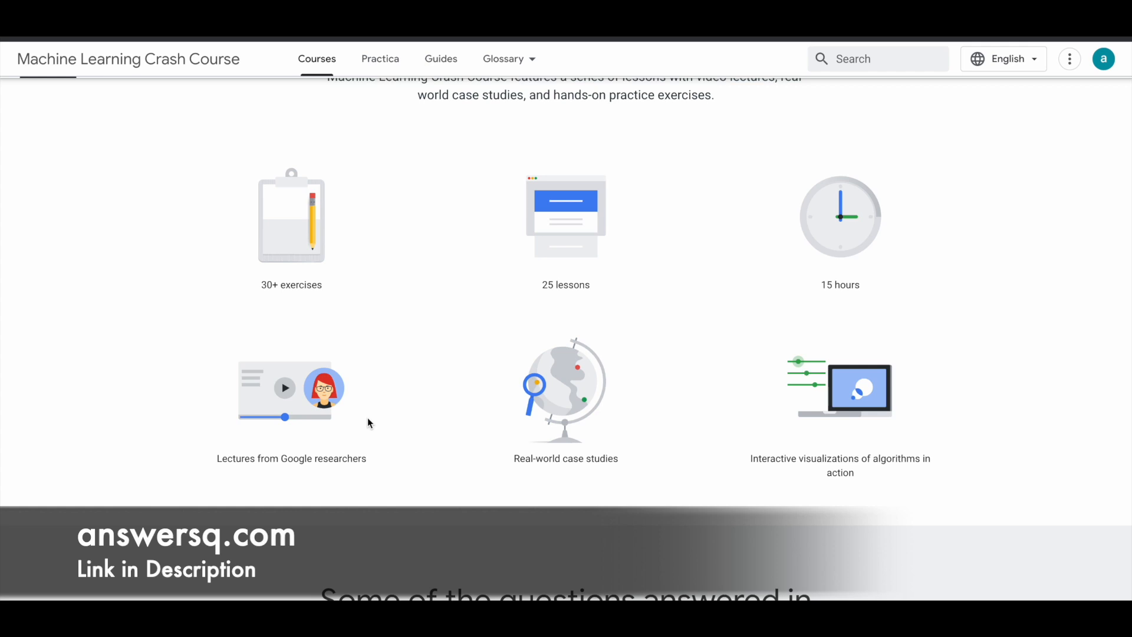
pyautogui.moveTo(466, 447)
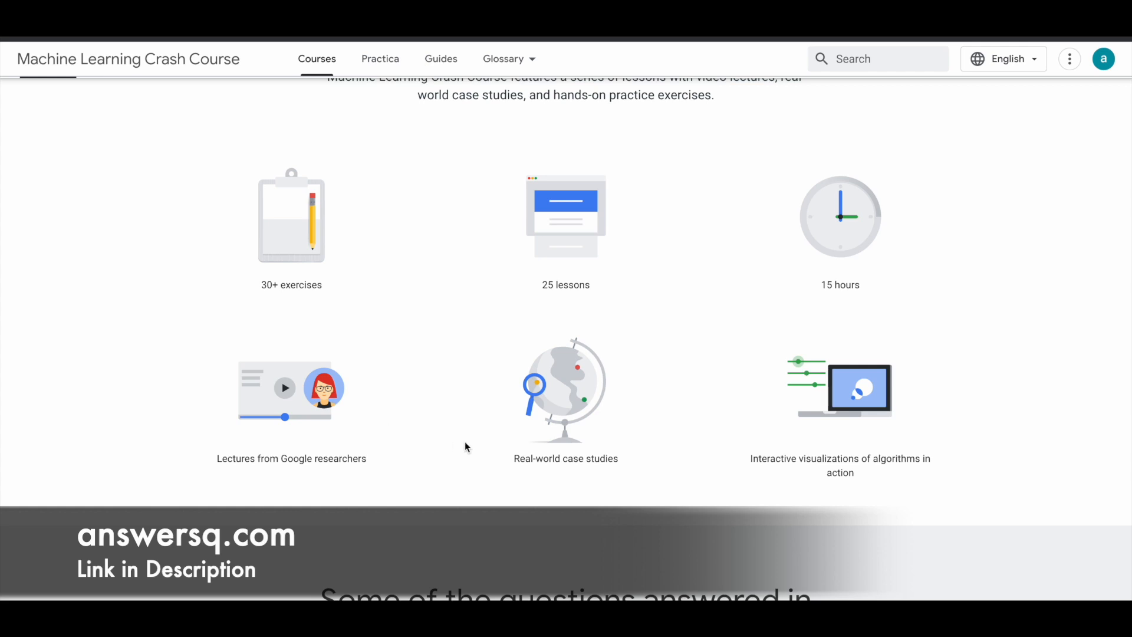
pyautogui.moveTo(616, 416)
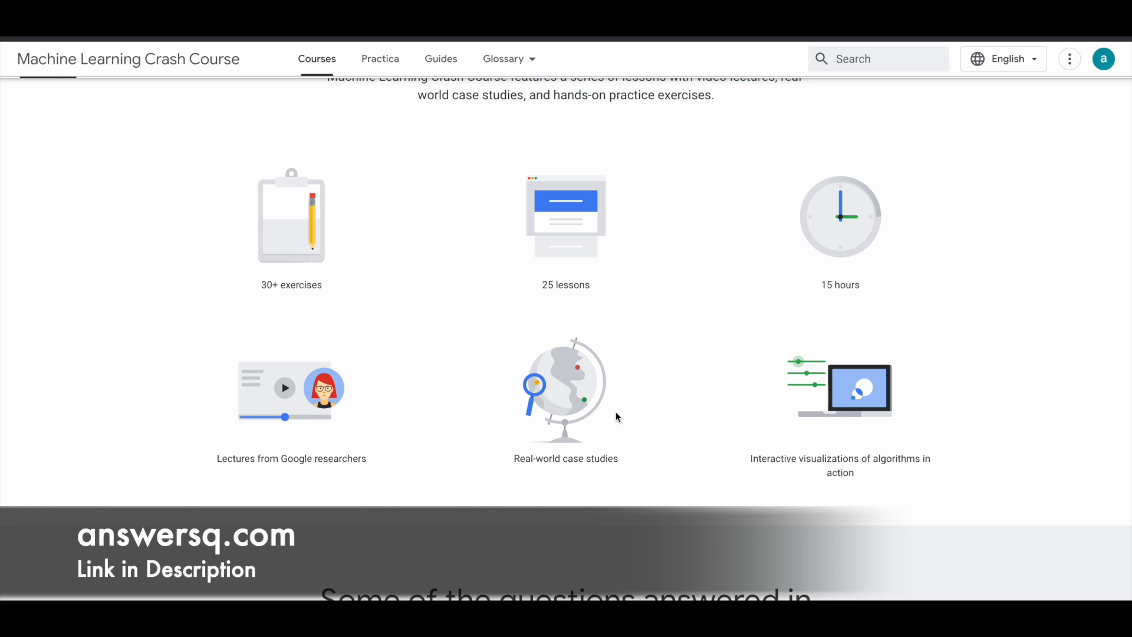
pyautogui.moveTo(588, 372)
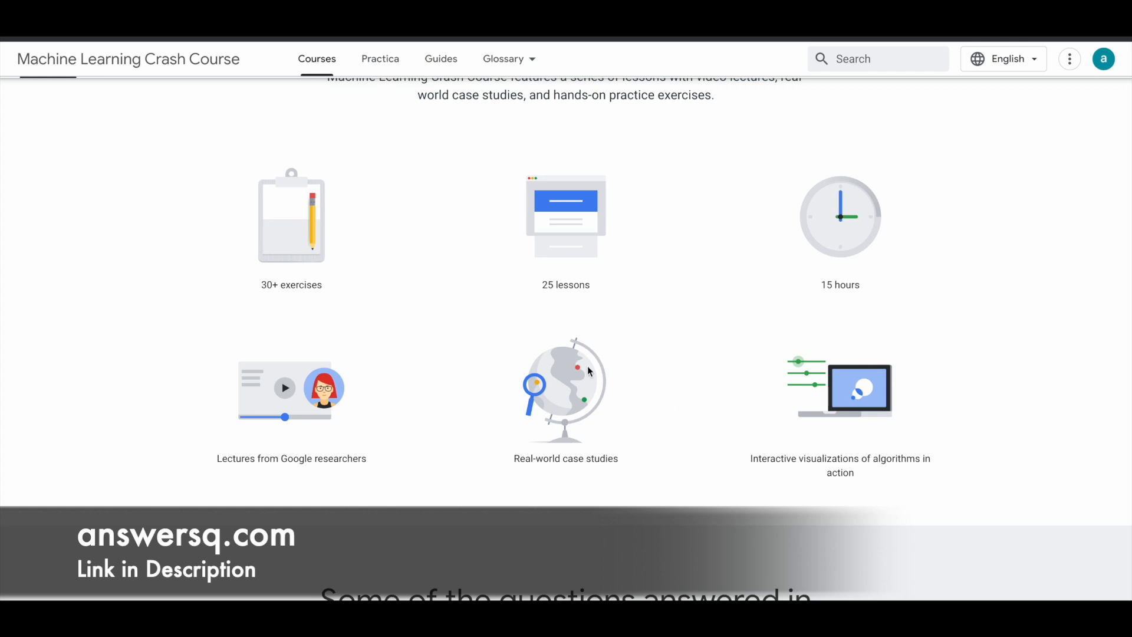
pyautogui.scroll(-3)
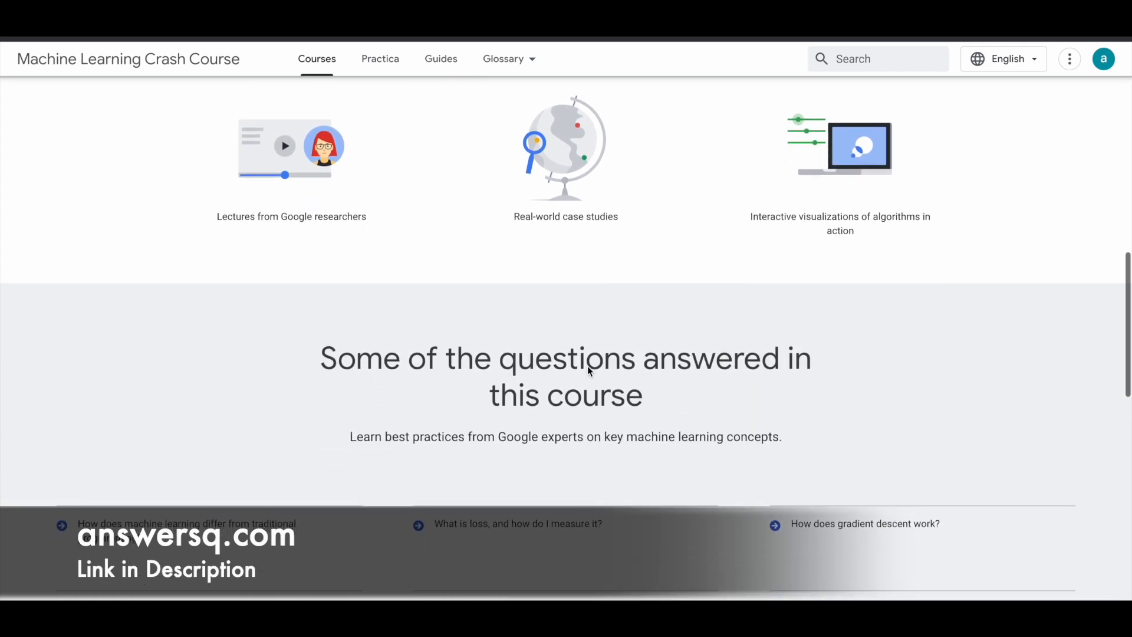
pyautogui.scroll(-3)
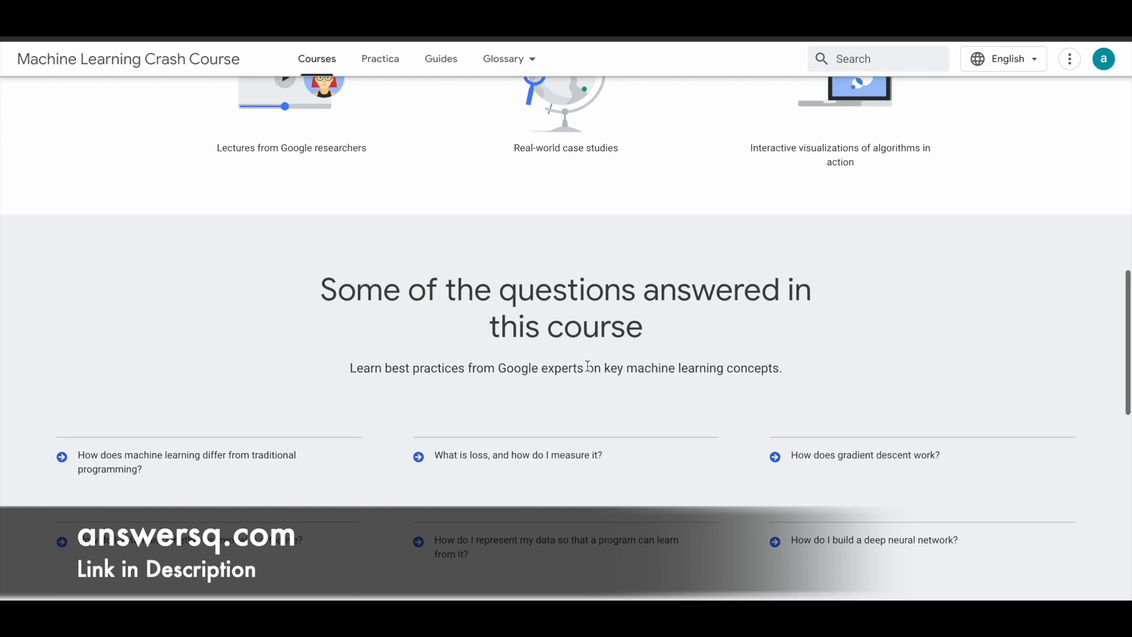
pyautogui.scroll(-3)
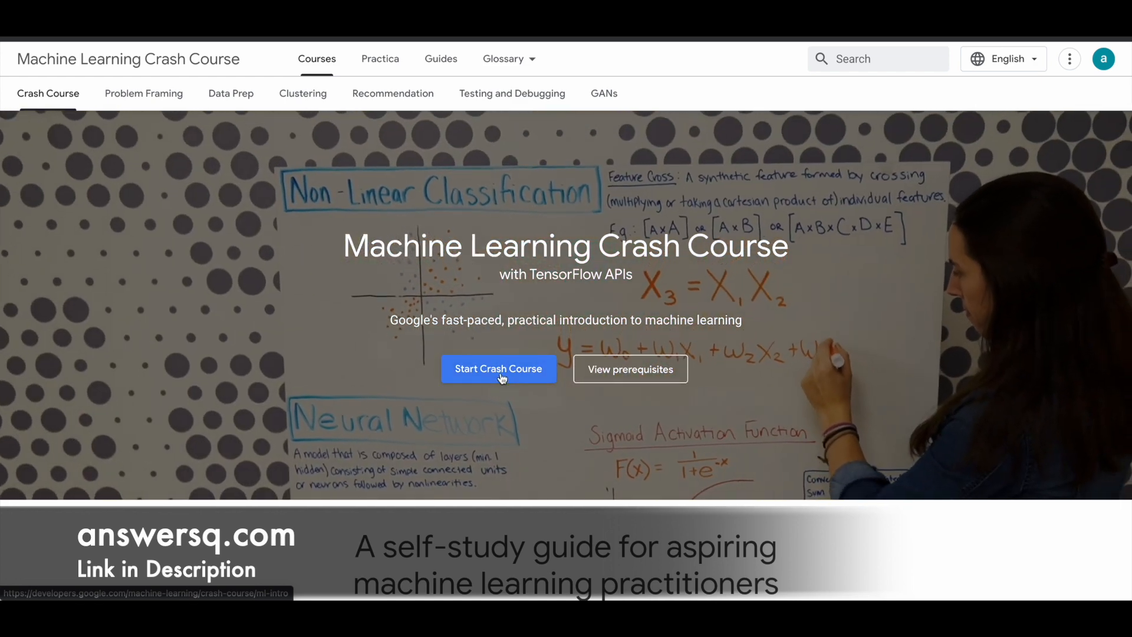
# Start the Crash Course and view the Introduction to ML module's time estimate and objectives.
pyautogui.click(498, 369)
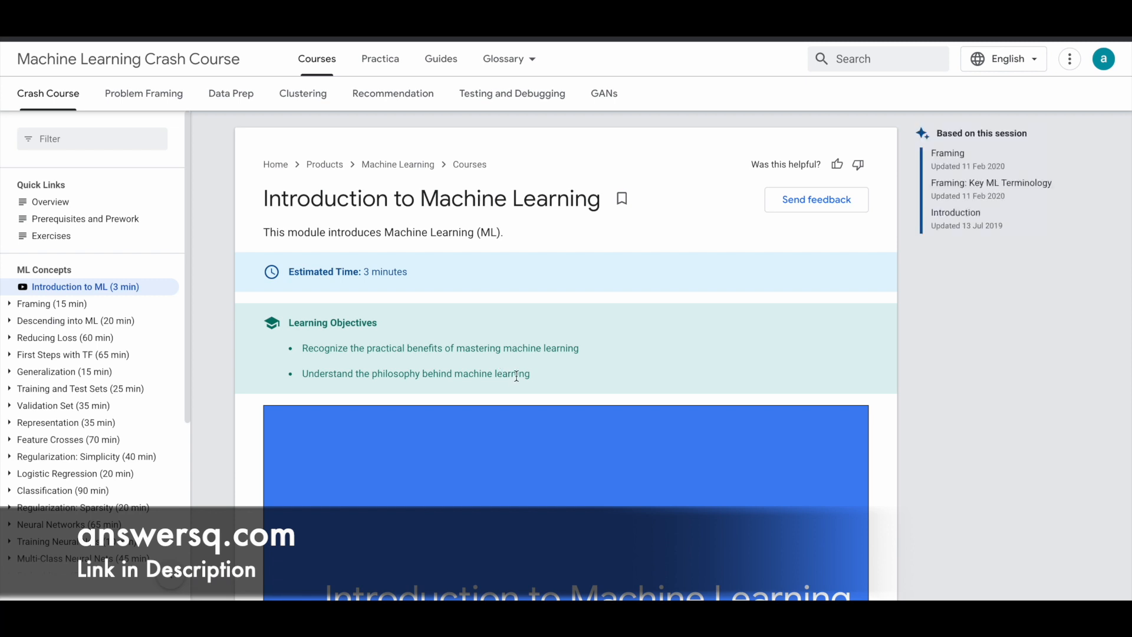
pyautogui.moveTo(515, 375)
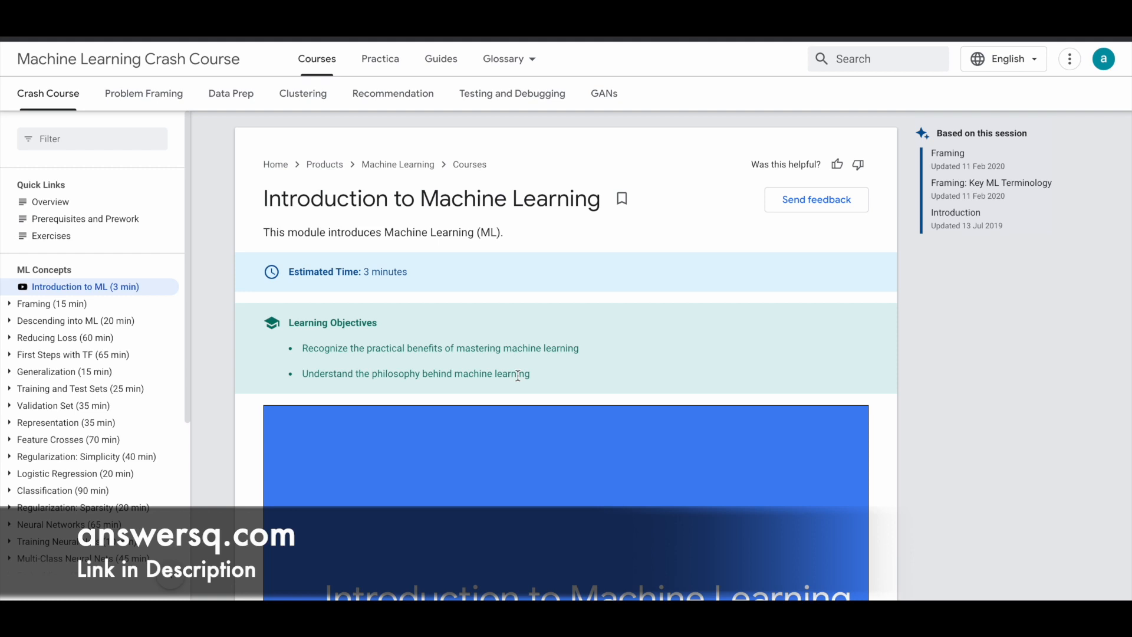
pyautogui.scroll(-3)
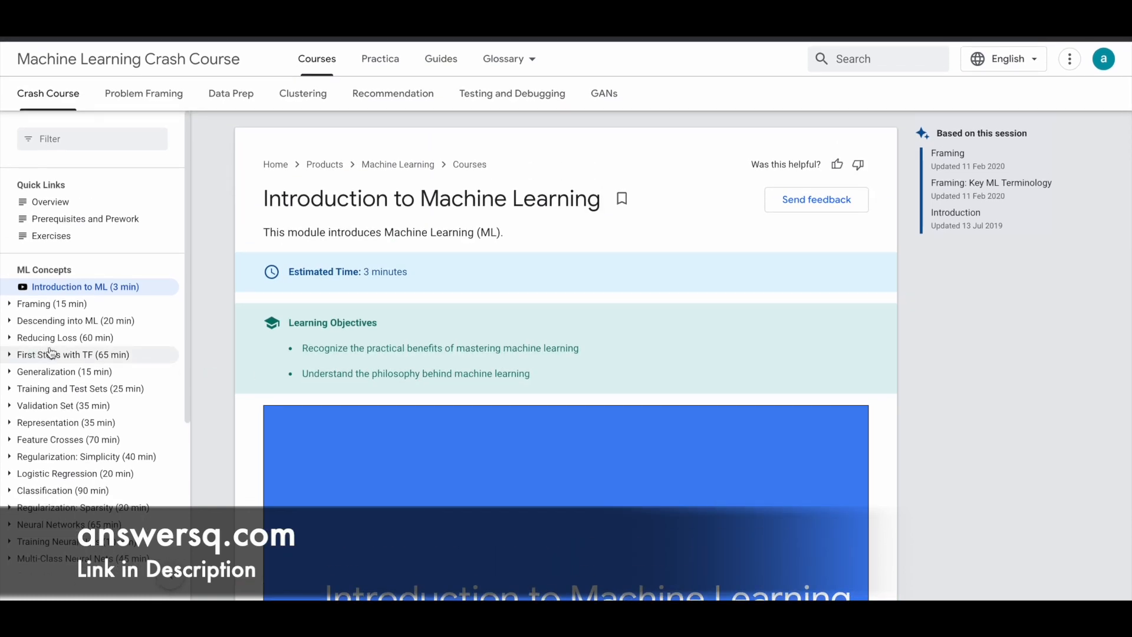
pyautogui.moveTo(60, 341)
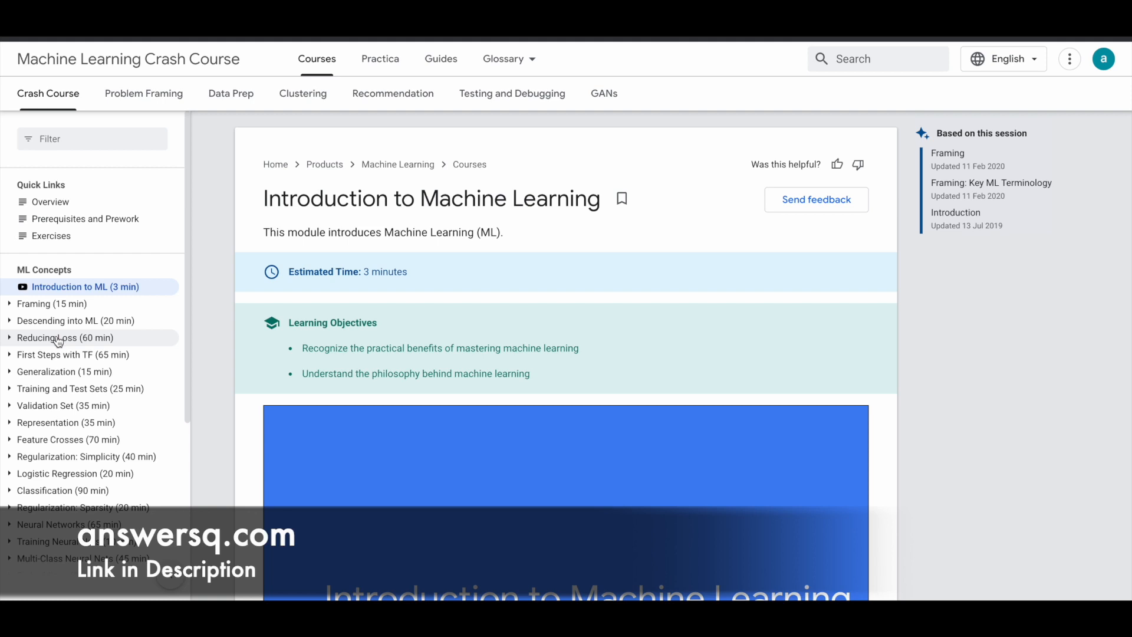
pyautogui.moveTo(59, 341)
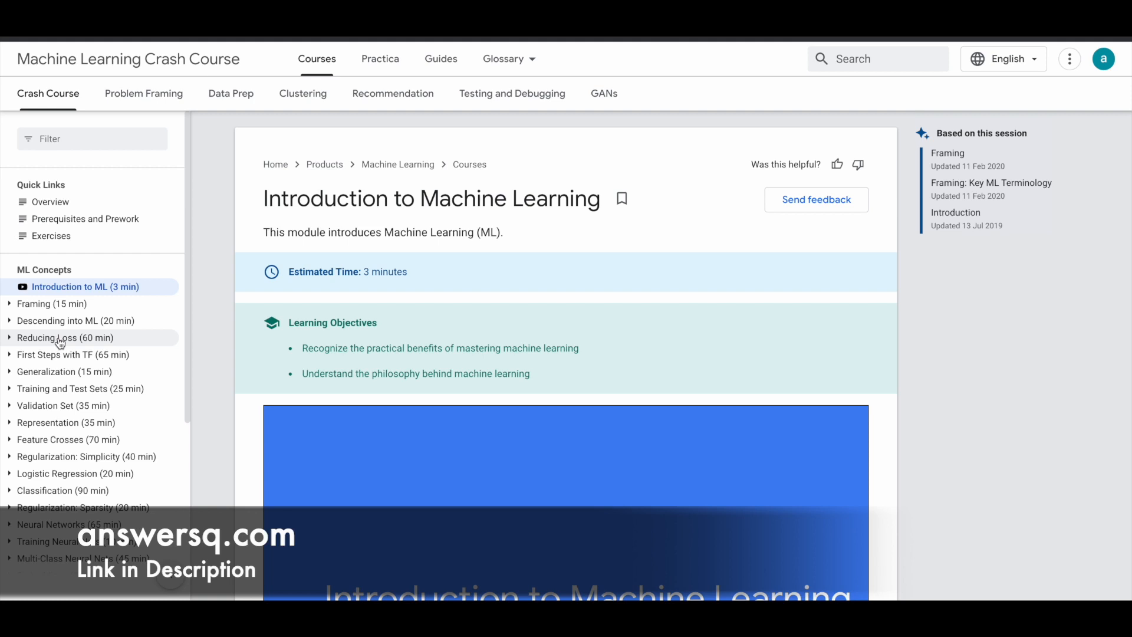
pyautogui.scroll(-3)
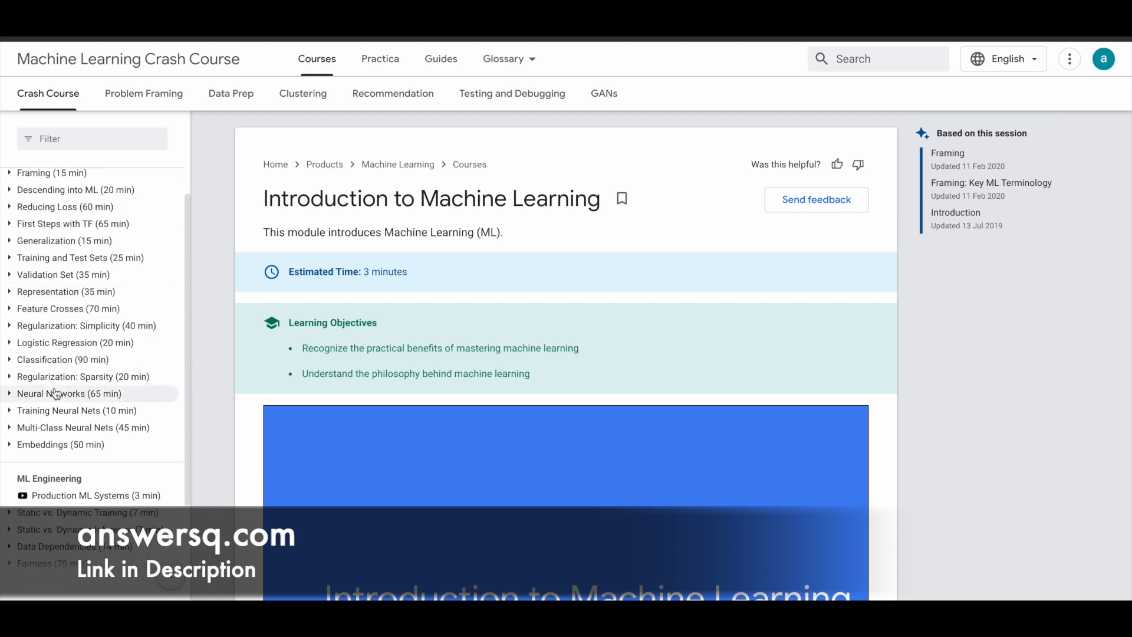
pyautogui.scroll(-3)
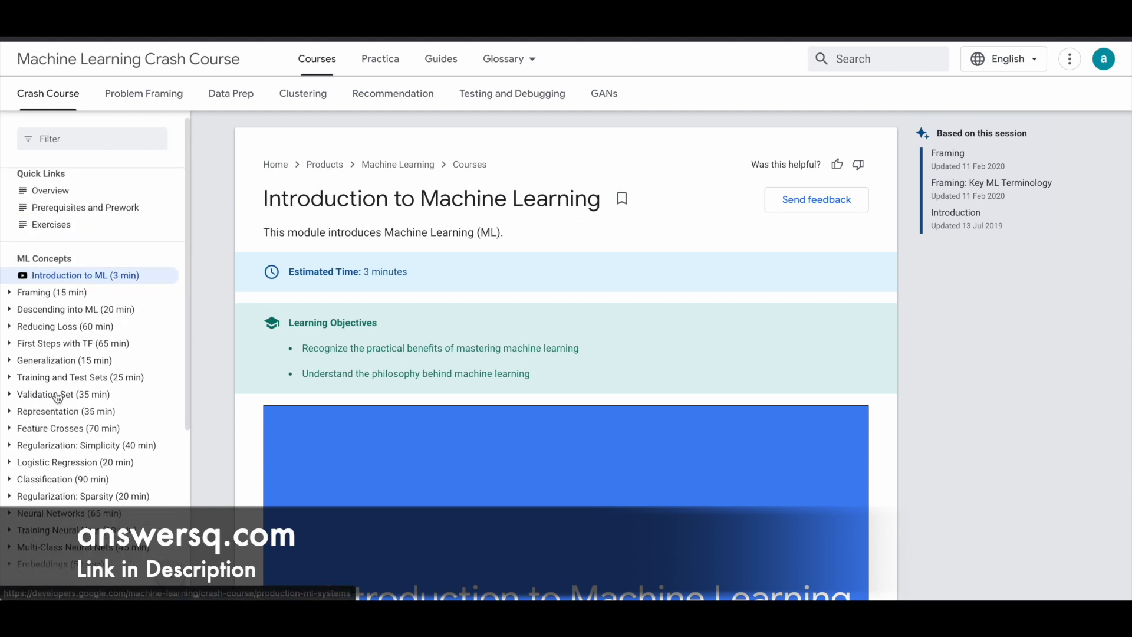
pyautogui.scroll(-3)
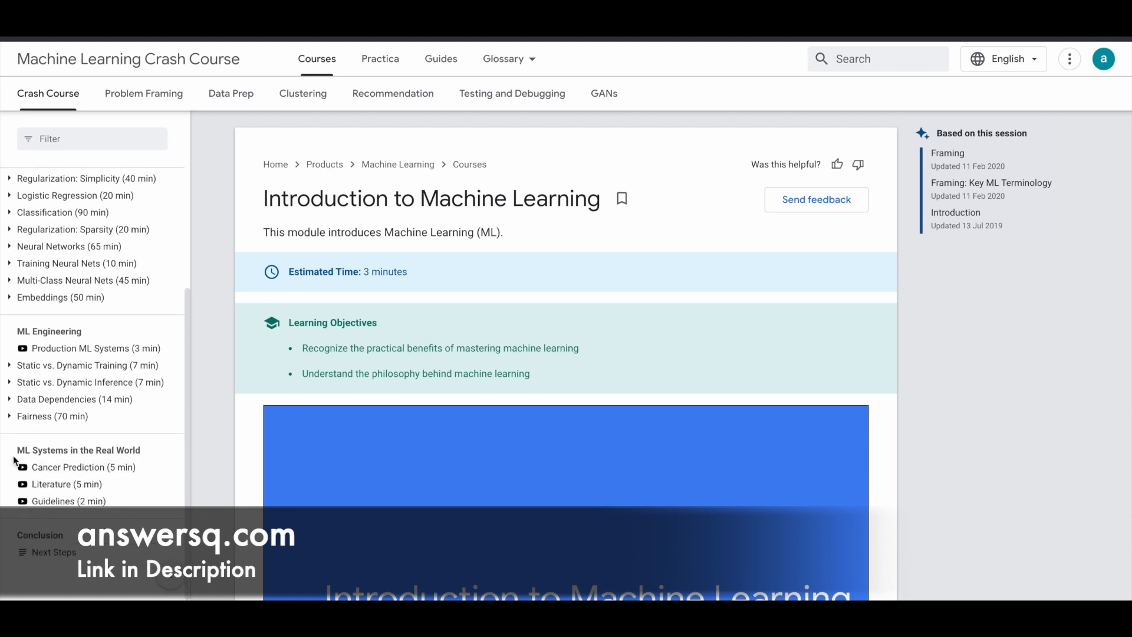
pyautogui.moveTo(161, 462)
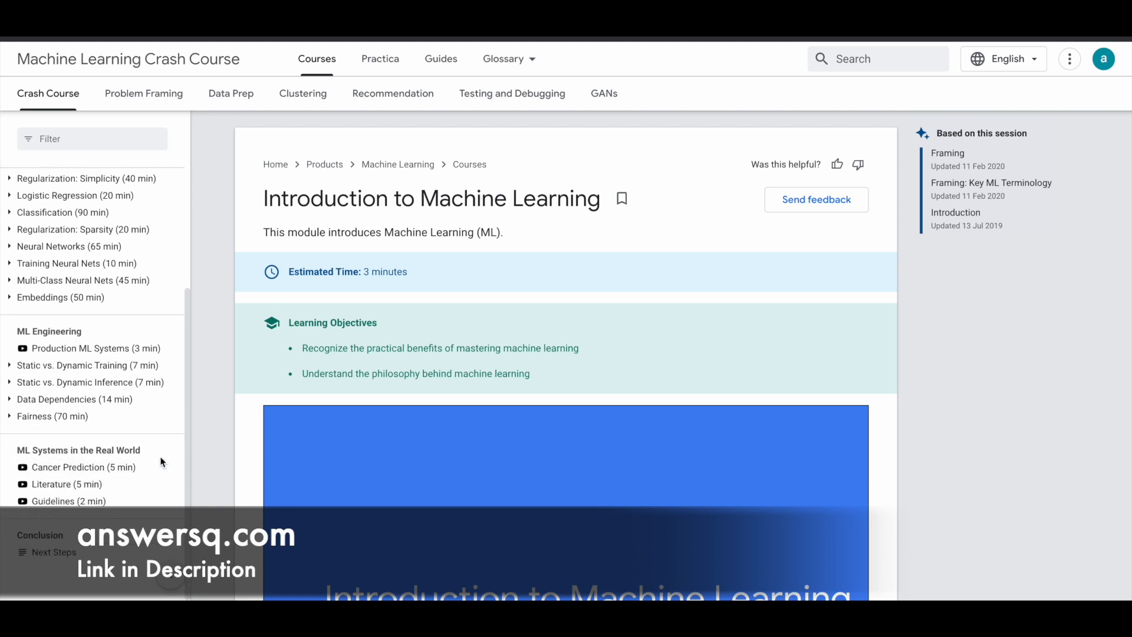
pyautogui.moveTo(85, 491)
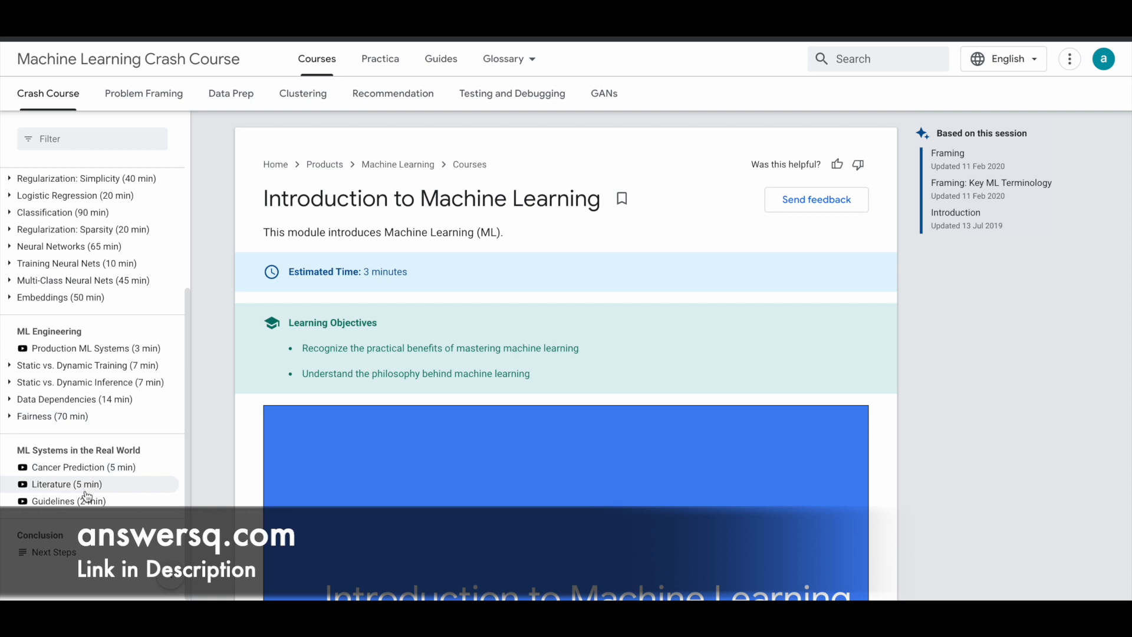
pyautogui.moveTo(111, 417)
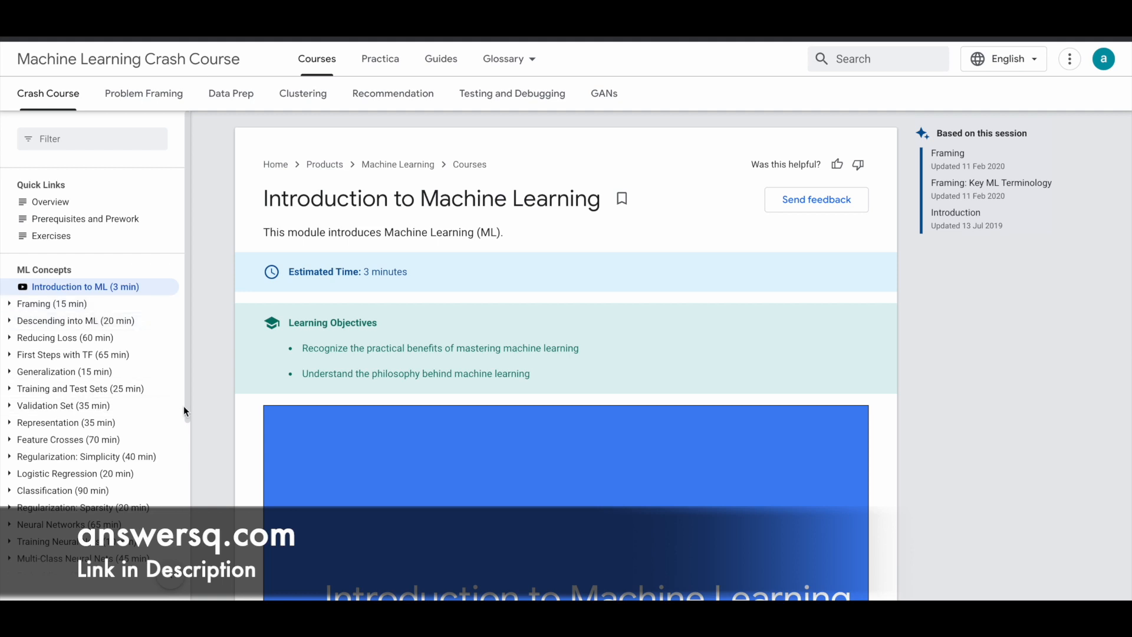
pyautogui.moveTo(220, 411)
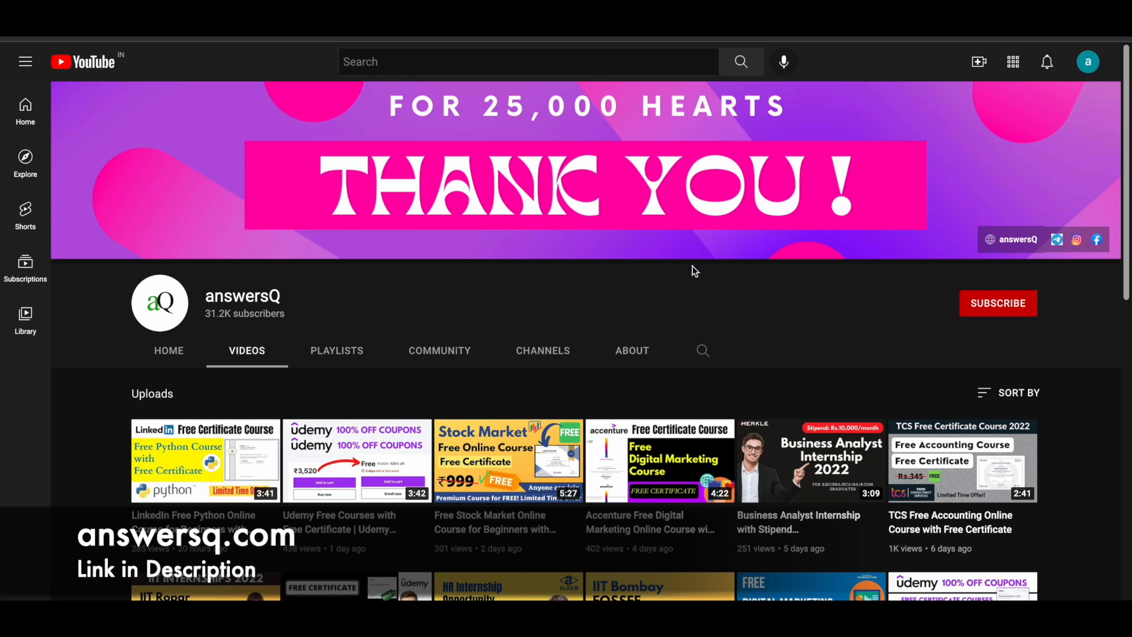
pyautogui.moveTo(1007, 319)
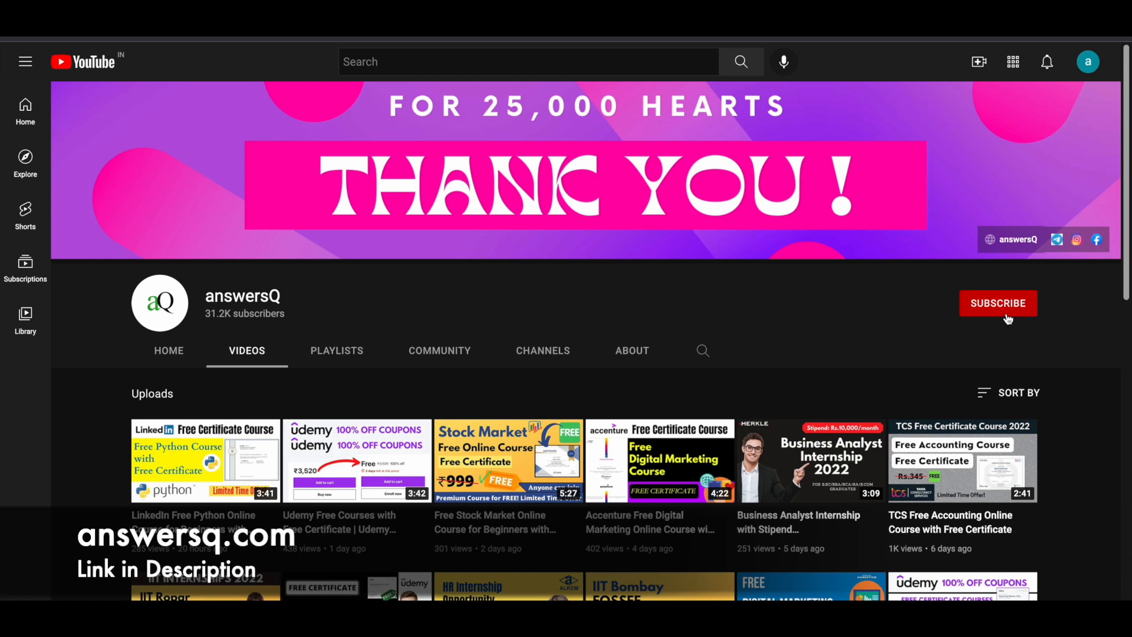
pyautogui.moveTo(1054, 278)
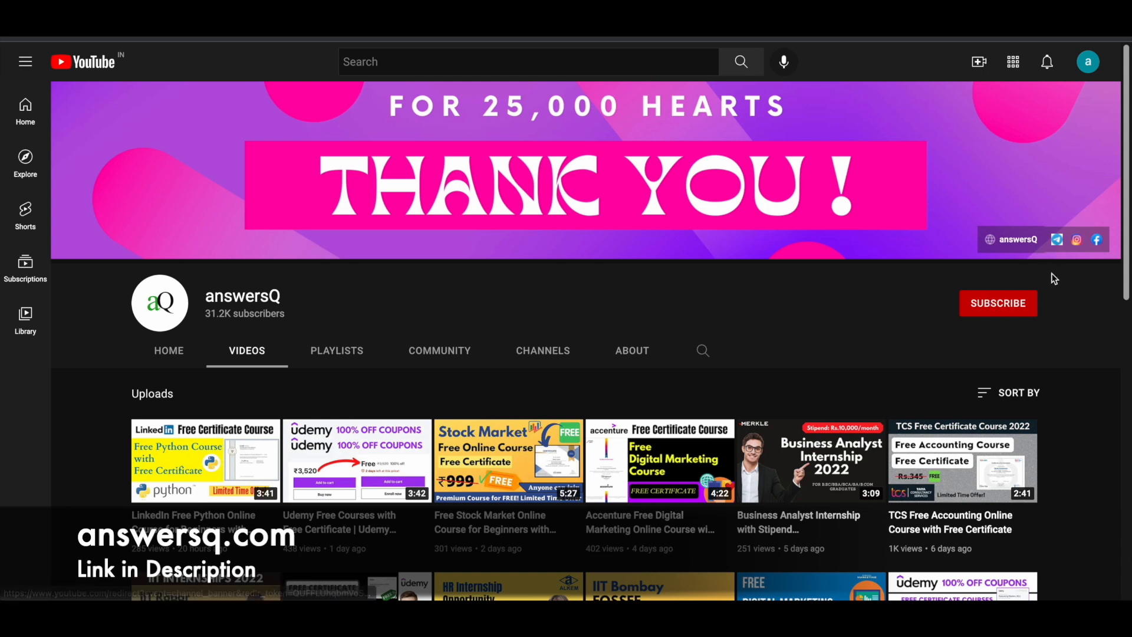
pyautogui.moveTo(876, 272)
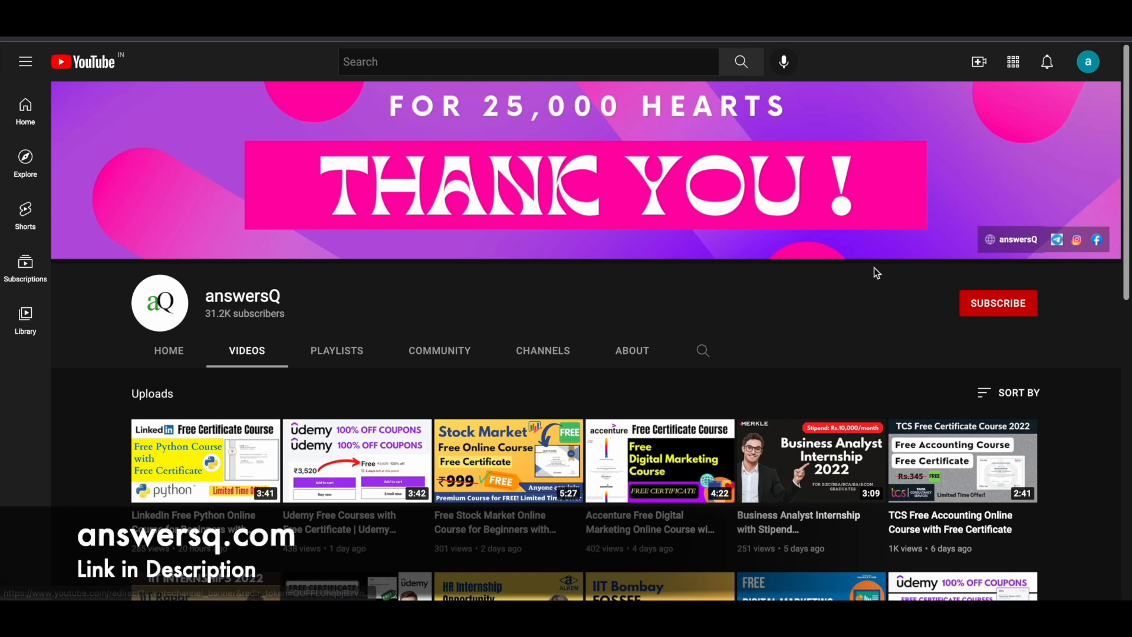